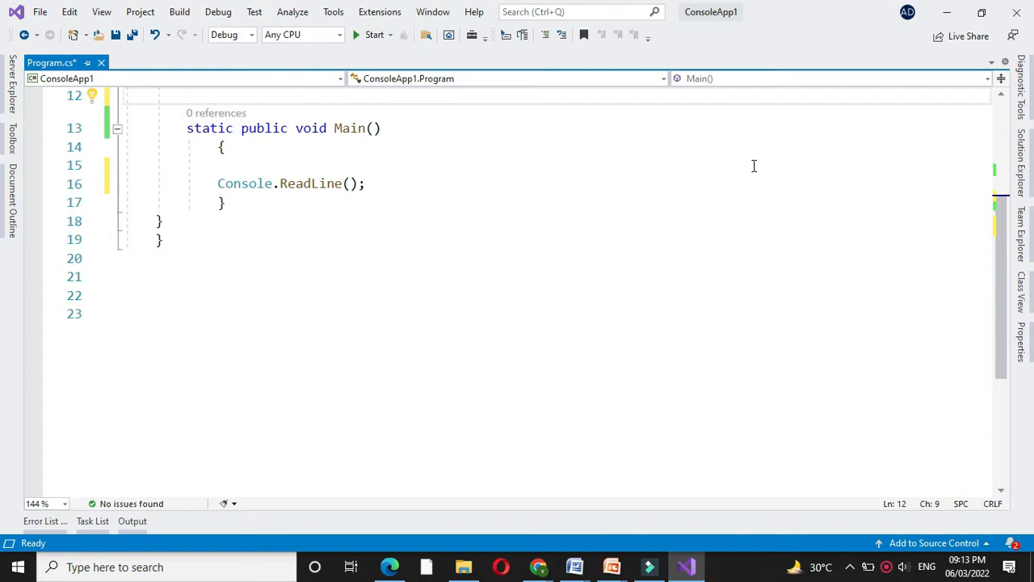
# Step: Add the comment '// program to compute sum of positive and negative numbers from an array' above Main
pyautogui.write('//')
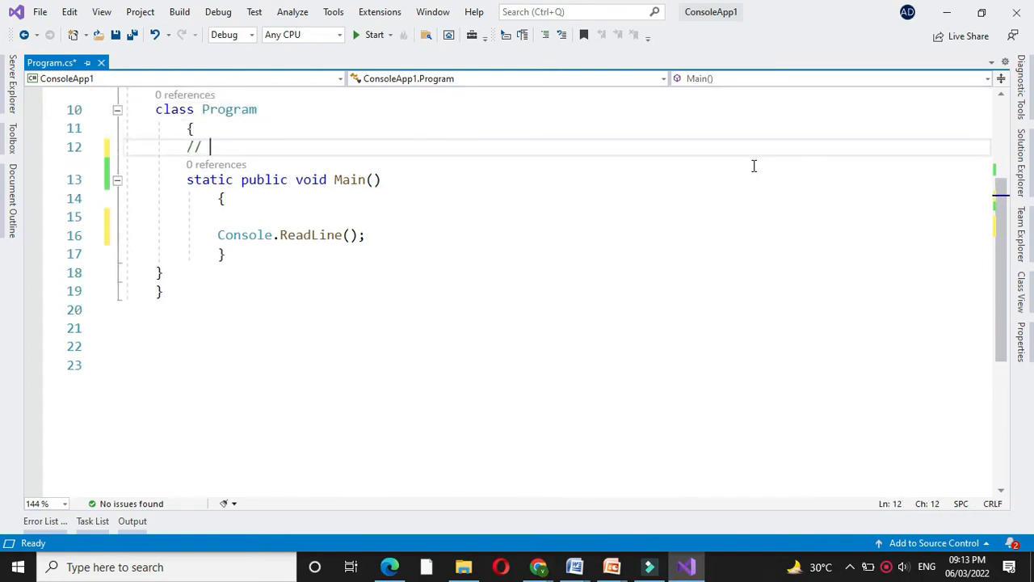
pyautogui.write('program to compute sum of positive and negative numbers from an array')
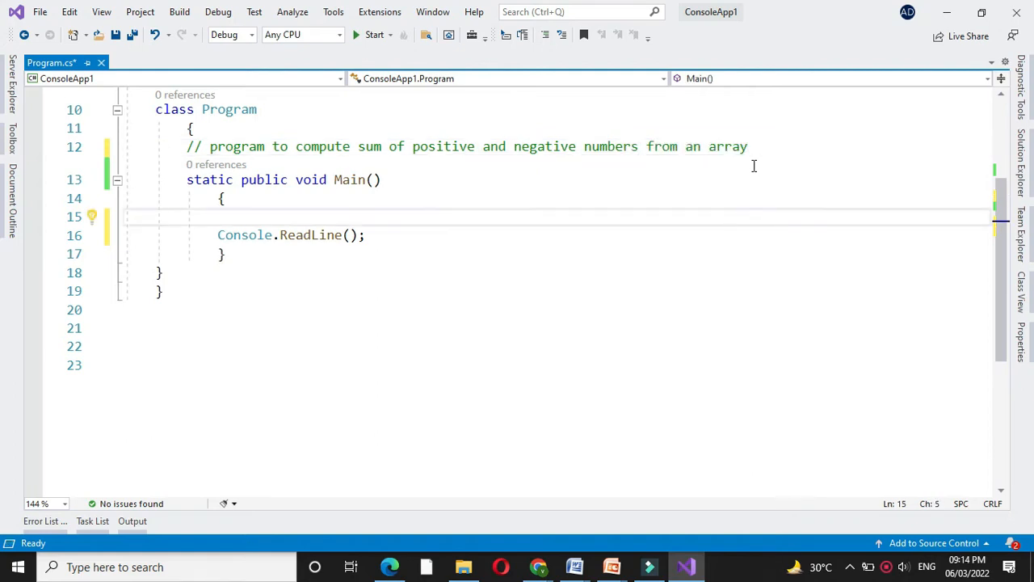
# Step: Declare the five-element integer array 'int[] n1 = new int[5];' in Main
pyautogui.write('int')
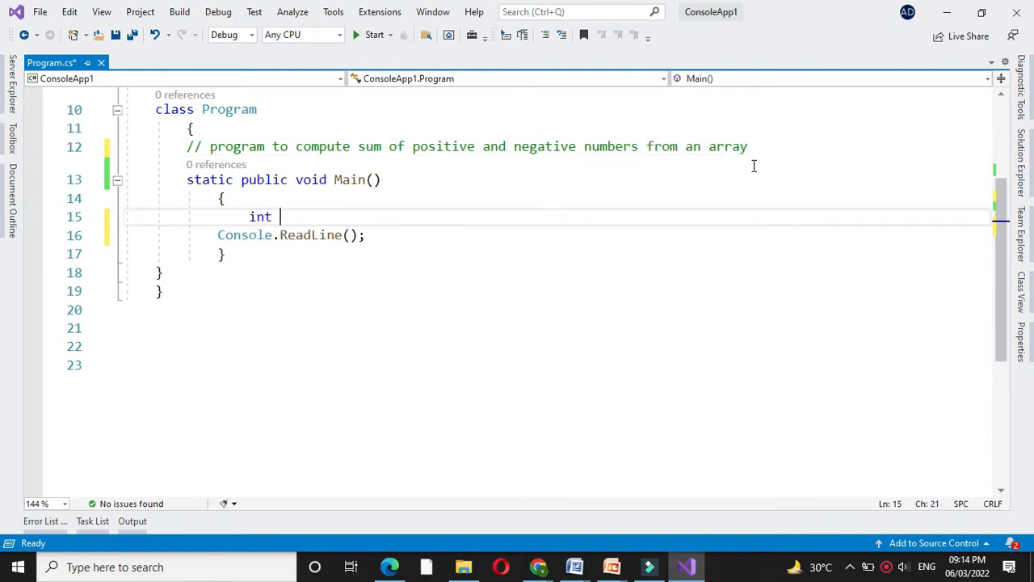
pyautogui.write('[] n1=new')
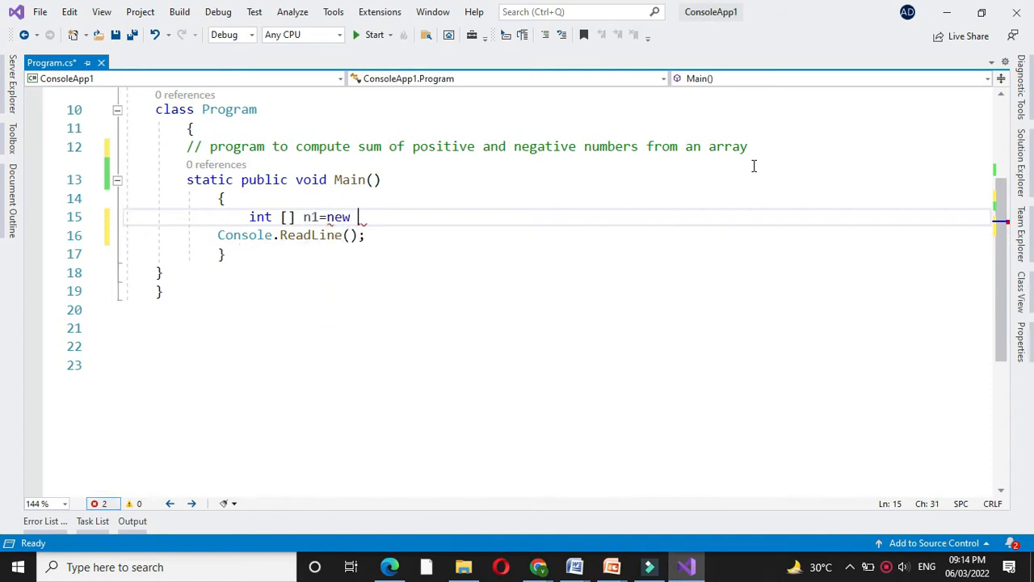
pyautogui.write('int[5];')
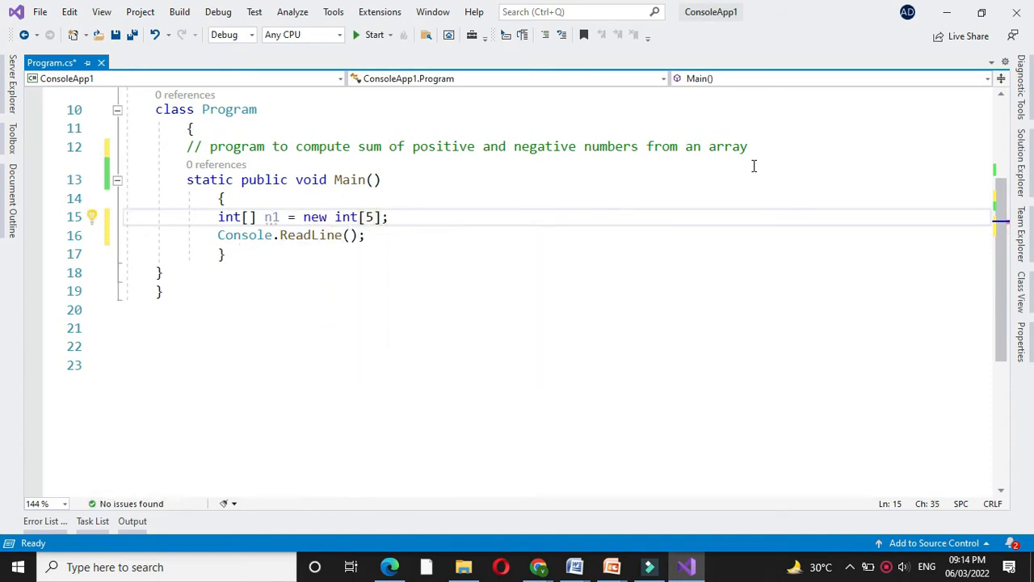
pyautogui.press('enter')
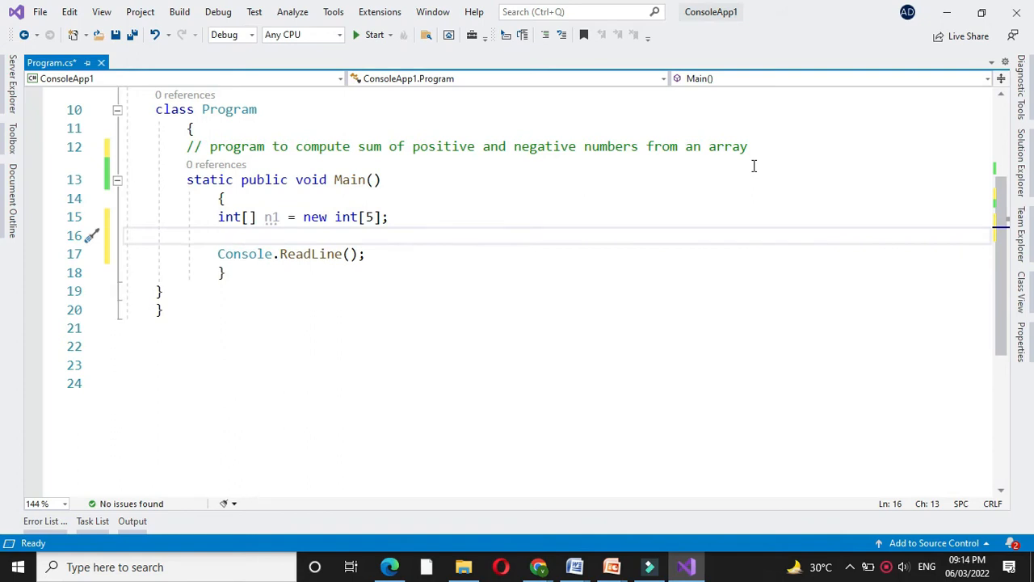
# Step: Add Console.WriteLine("Enter Array element.."); after the array declaration
pyautogui.write('cons')
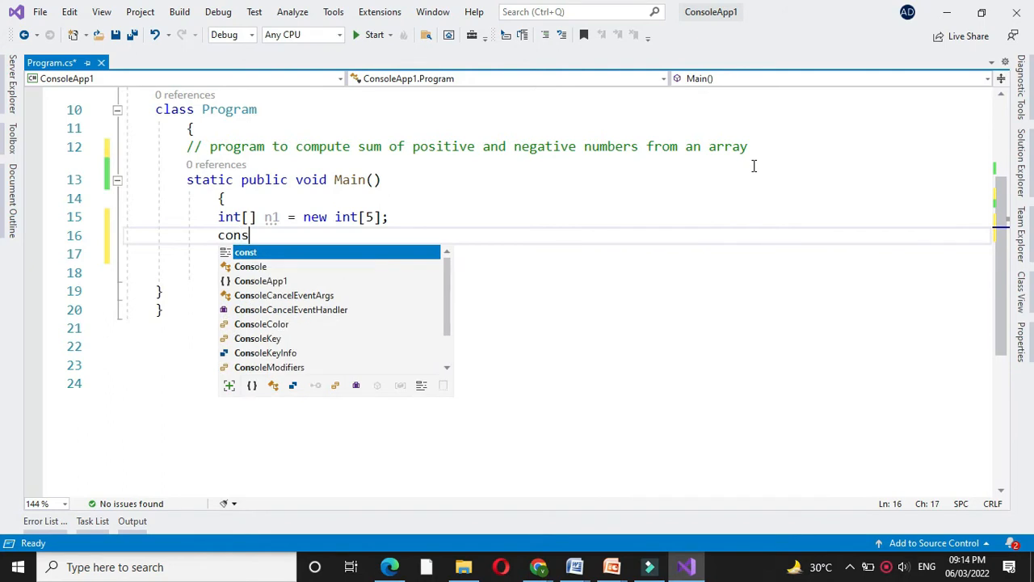
pyautogui.write('Console.w')
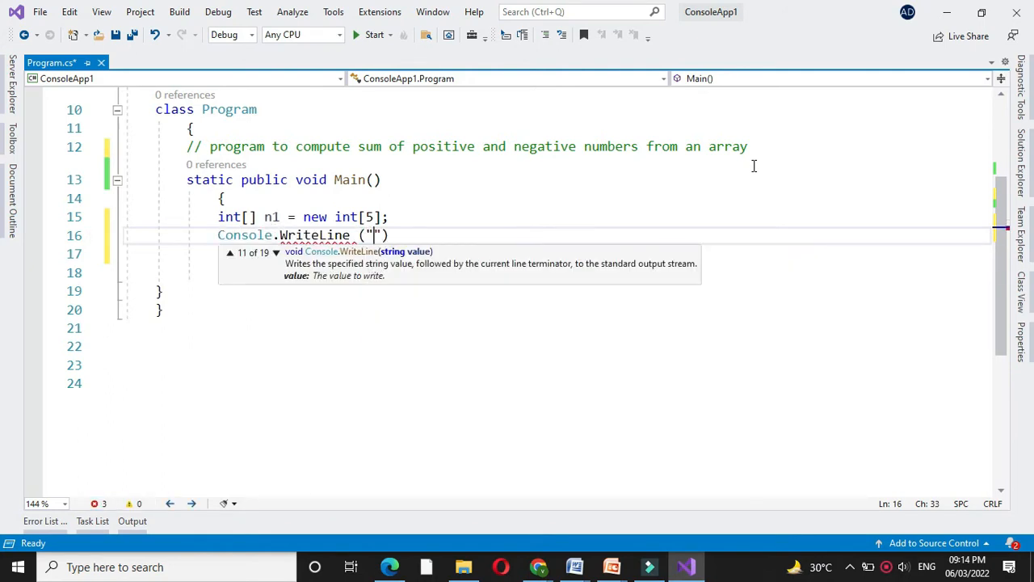
pyautogui.write('Enter')
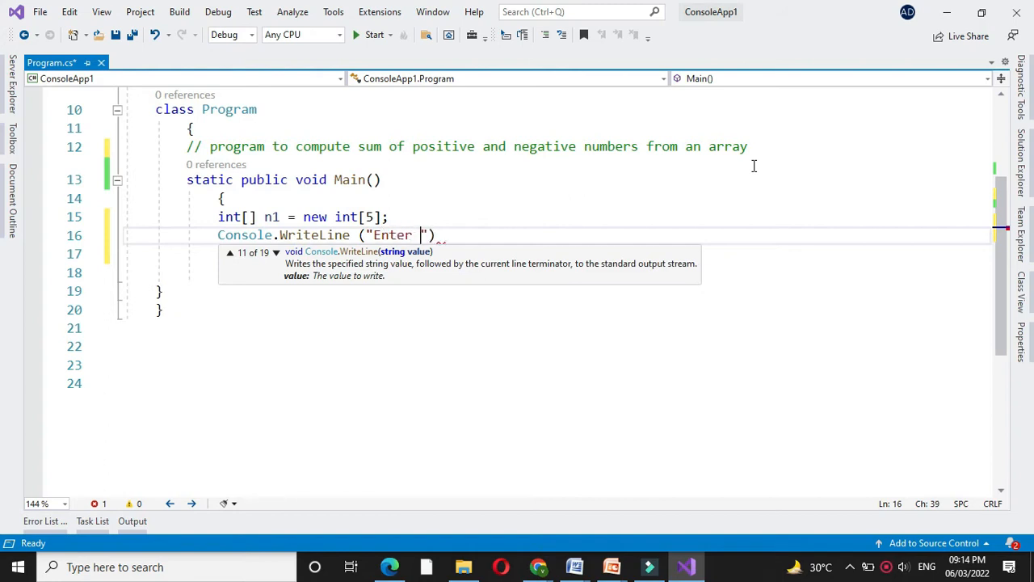
pyautogui.write('Array element..')
pyautogui.write('for (')
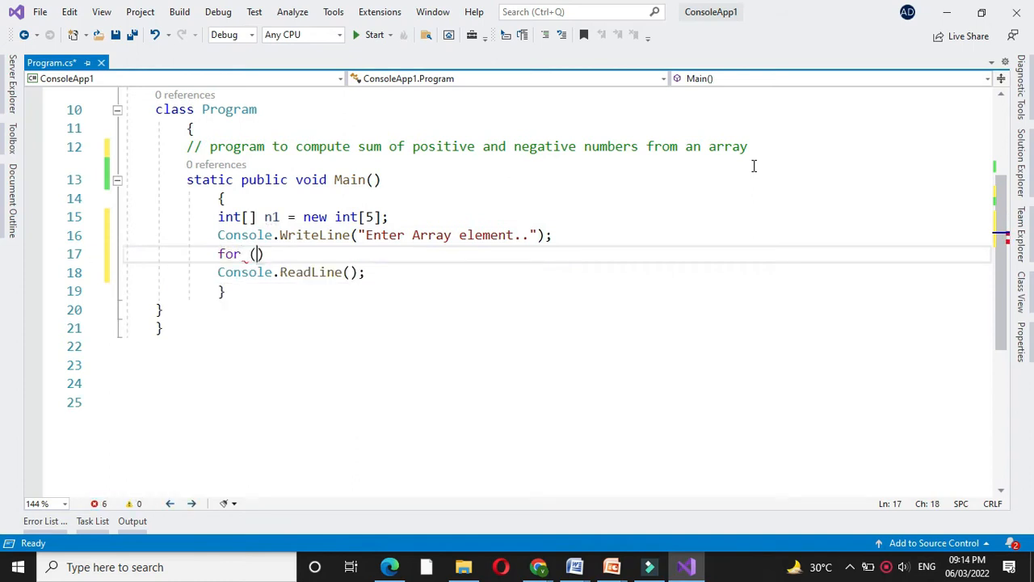
# Step: Write the for loop header over i from 0 to i<5 with its opening brace
pyautogui.write('int i')
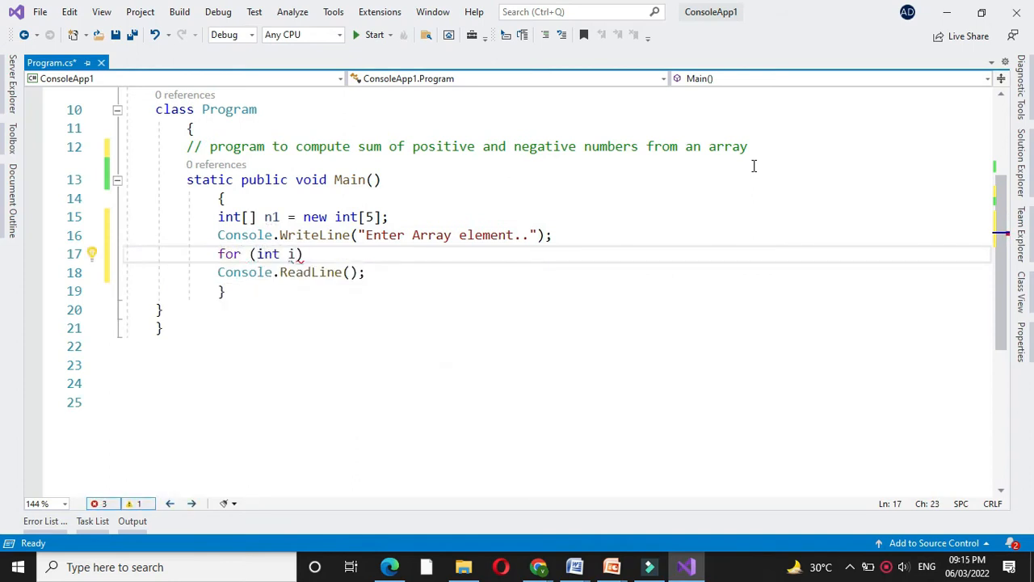
pyautogui.write('=0;')
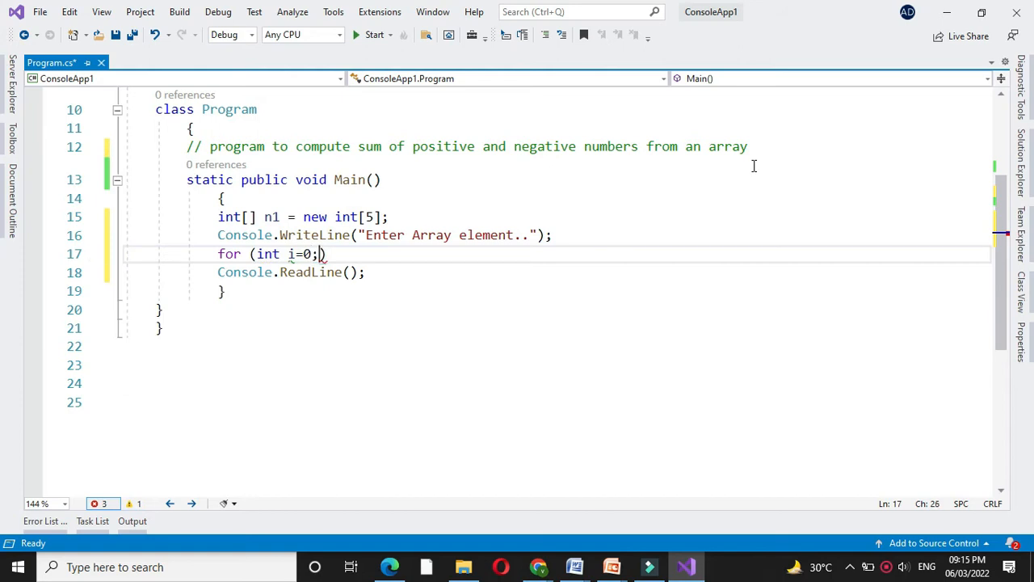
pyautogui.write('i<')
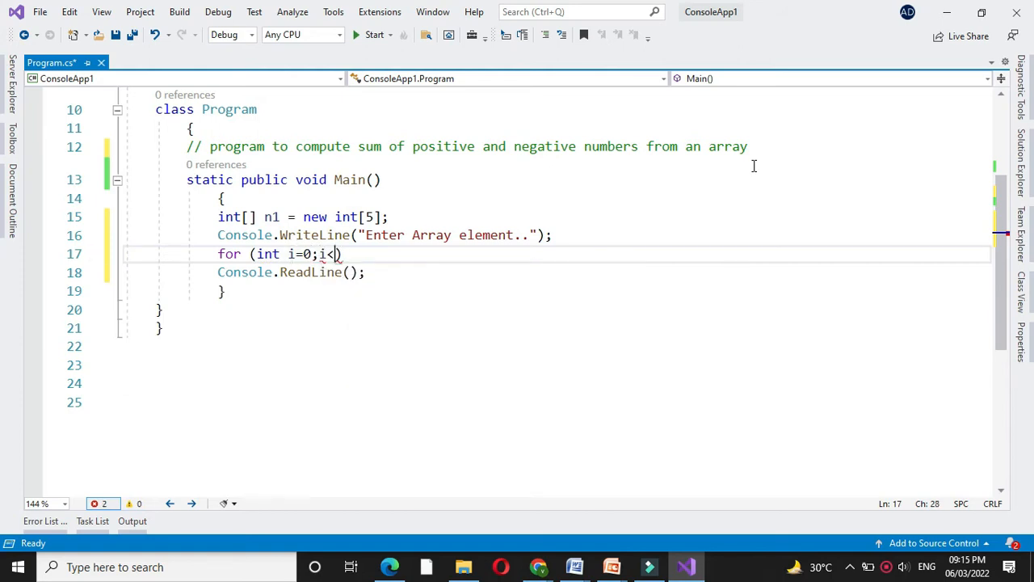
pyautogui.write('5;i')
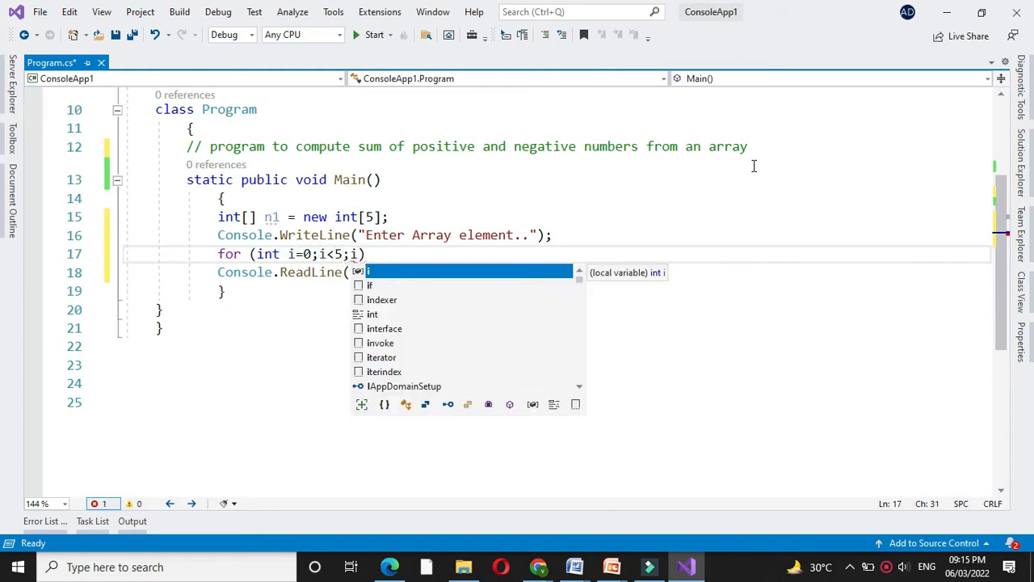
pyautogui.write('++')
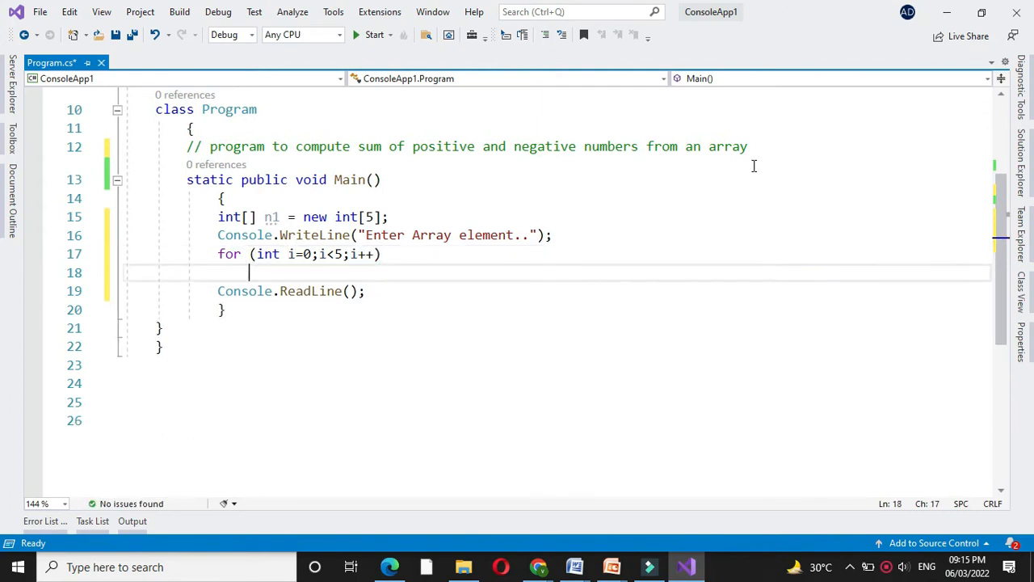
pyautogui.write('{')
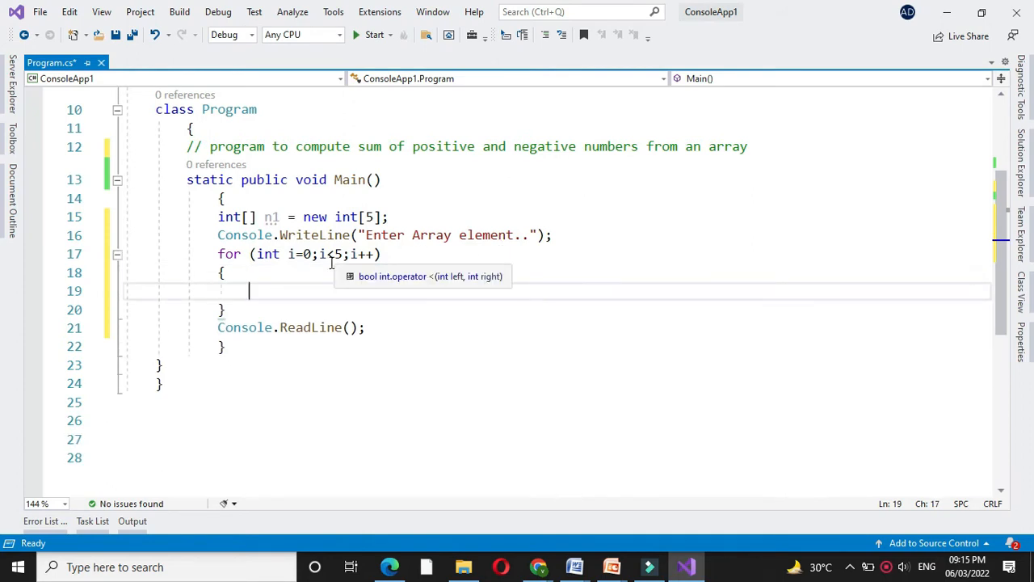
# Step: Inside the loop, prompt 'Enter Array Element {0}' and read n1[i] via Convert.ToInt32(Console.ReadLine())
pyautogui.write('cons')
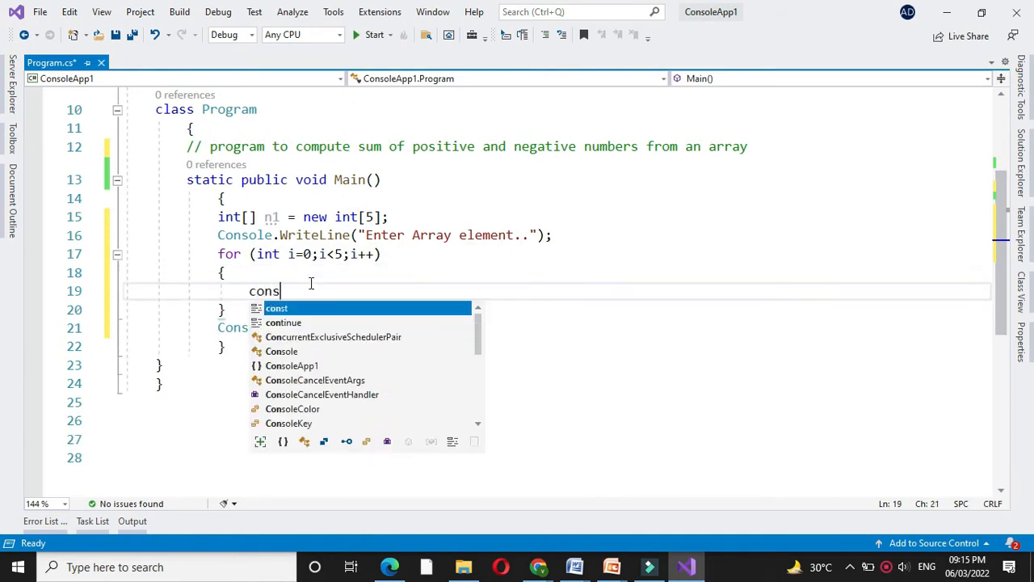
pyautogui.write('ole.wr')
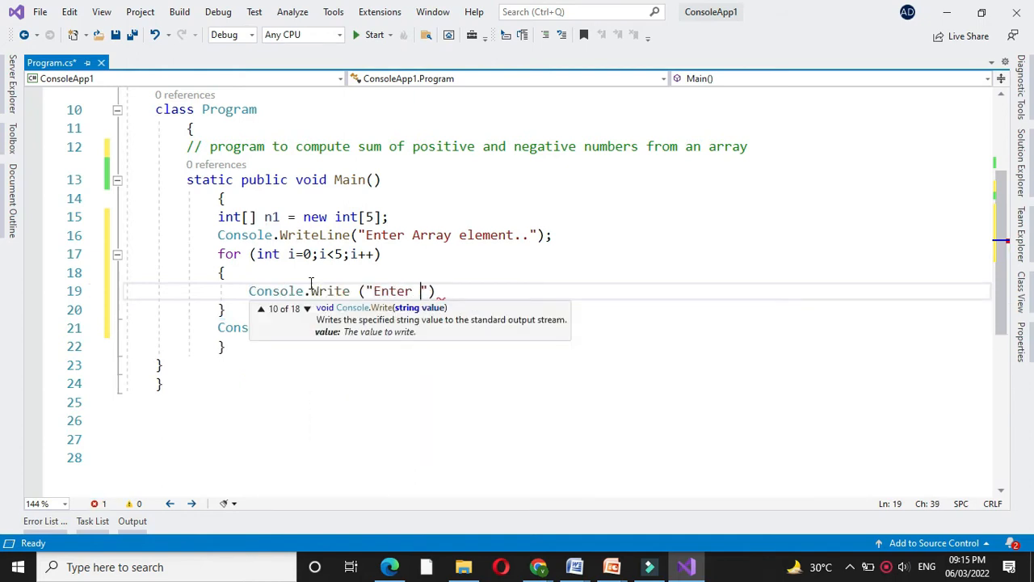
pyautogui.write('A')
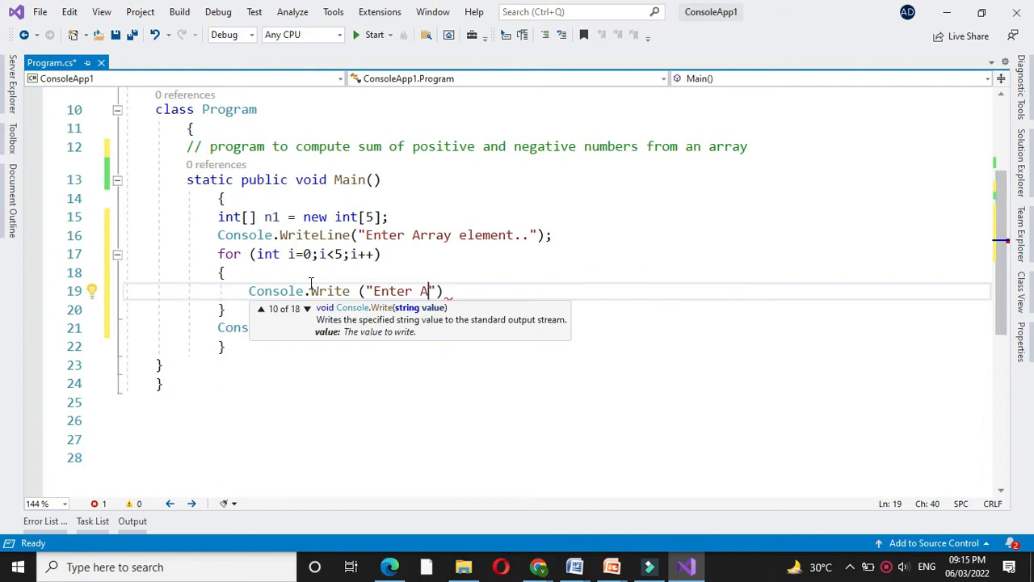
pyautogui.write('rray Element {0')
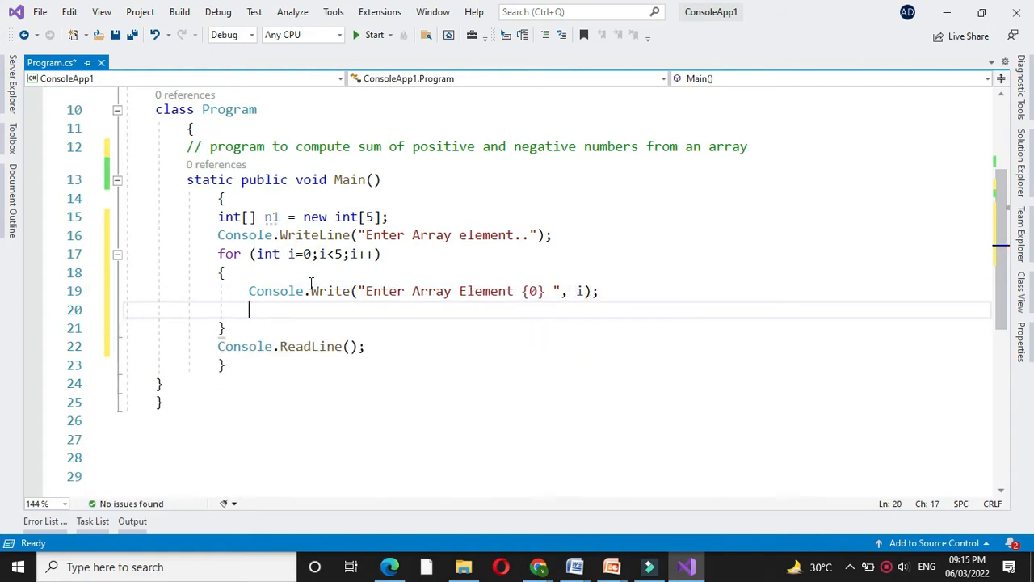
pyautogui.write('n1[i]')
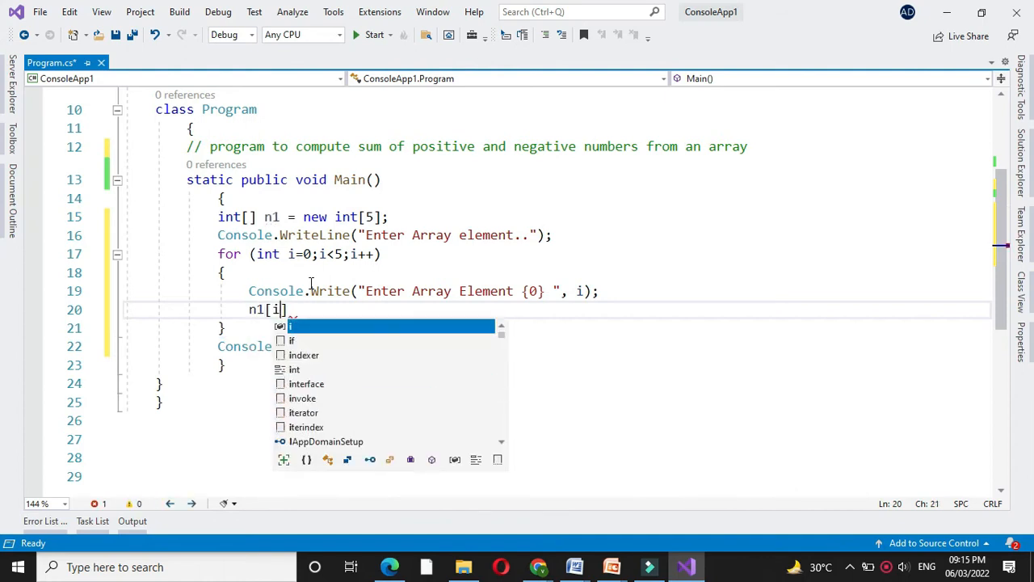
pyautogui.write('=Convert.toi')
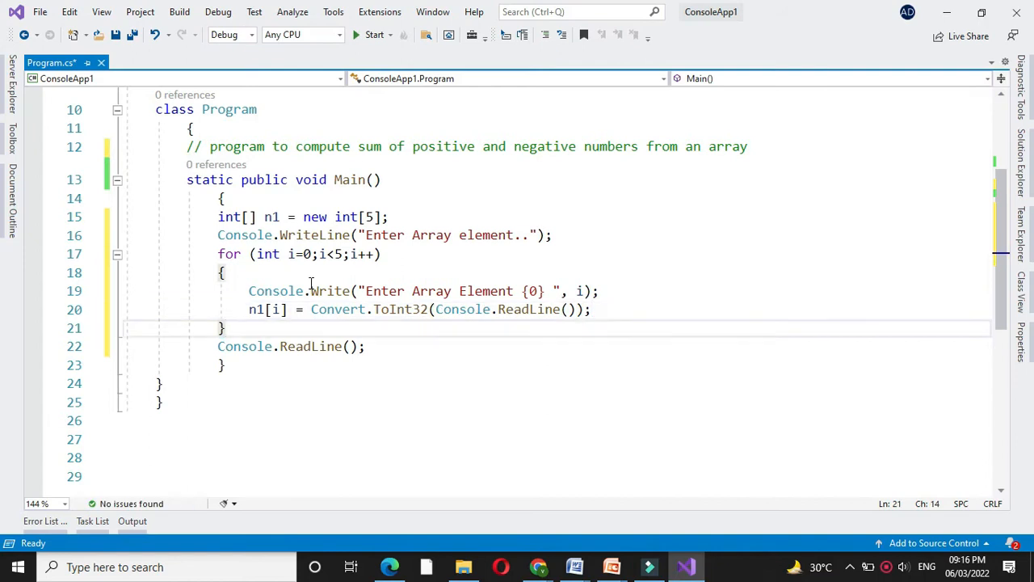
pyautogui.press('enter')
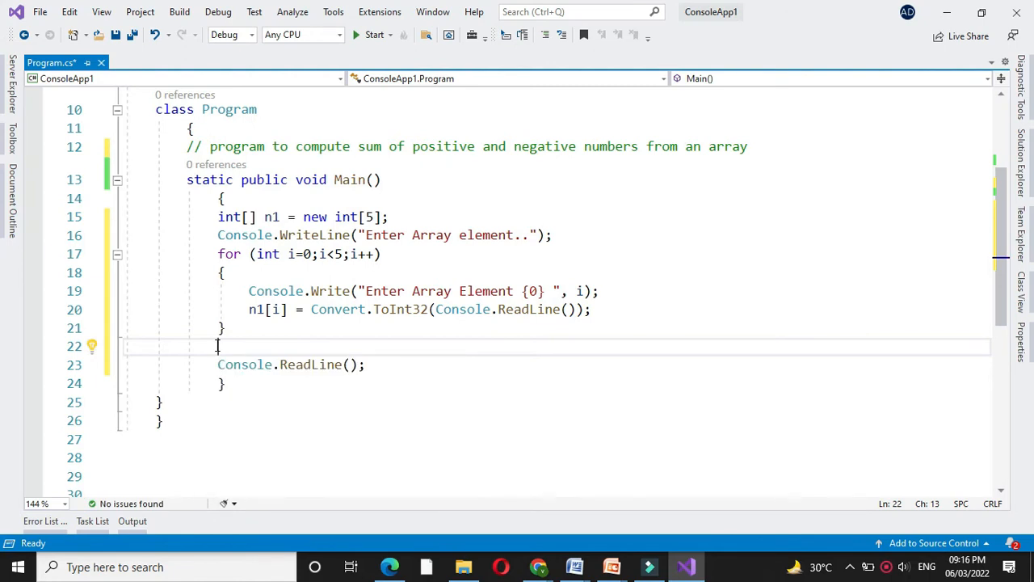
# Step: Declare 'int nSum = 0, pSum = 0;' after the input loop
pyautogui.write('int')
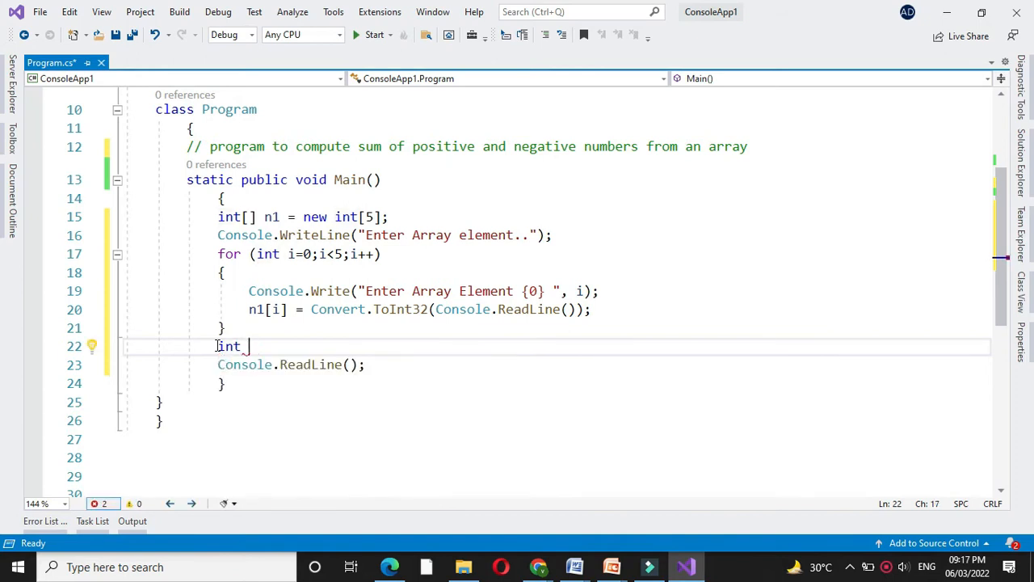
pyautogui.write('nSum')
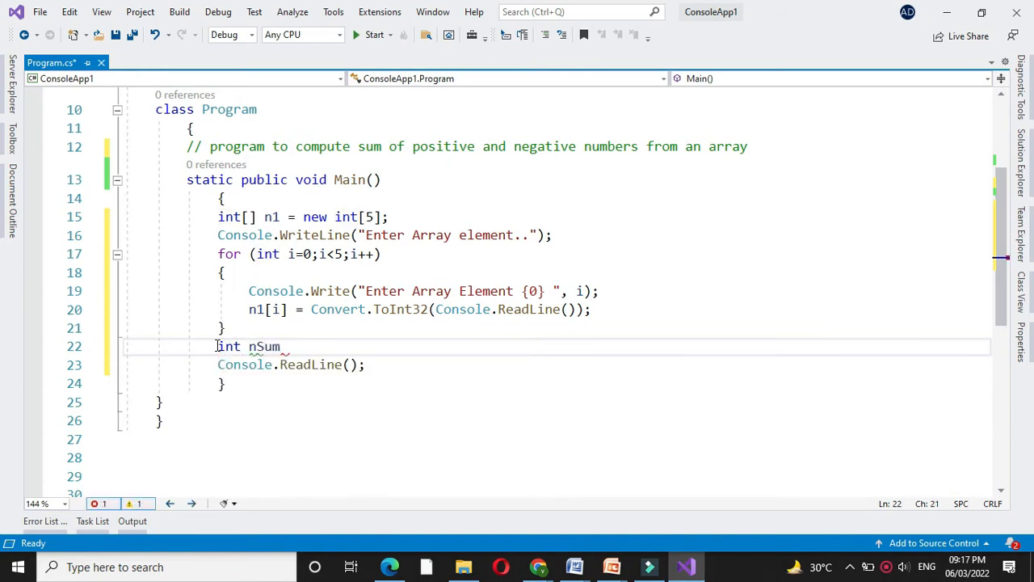
pyautogui.write('=0,p')
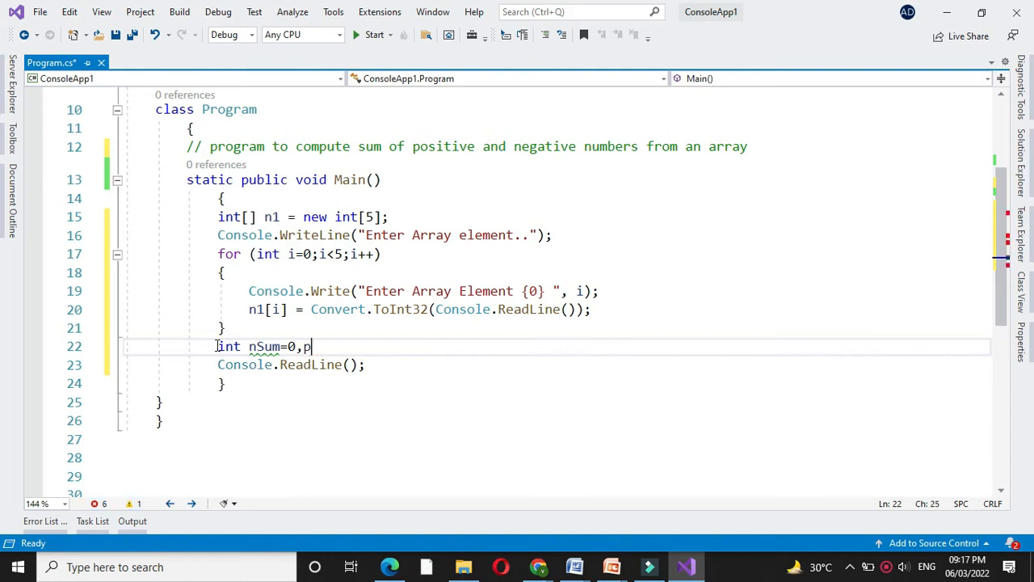
pyautogui.write('Sum = 0;')
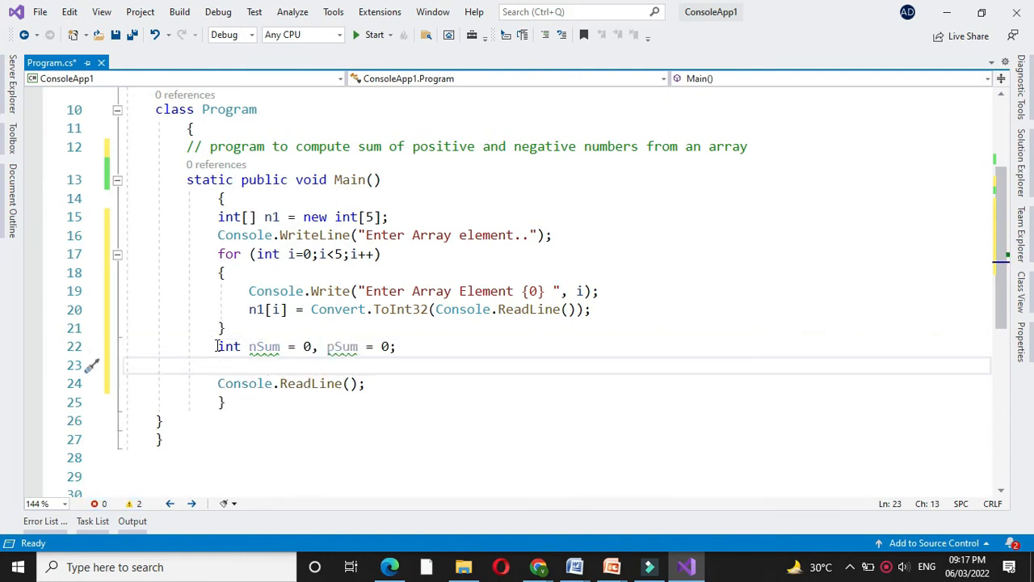
# Step: Write a for loop running i from 0 to n1.Length
pyautogui.write('for')
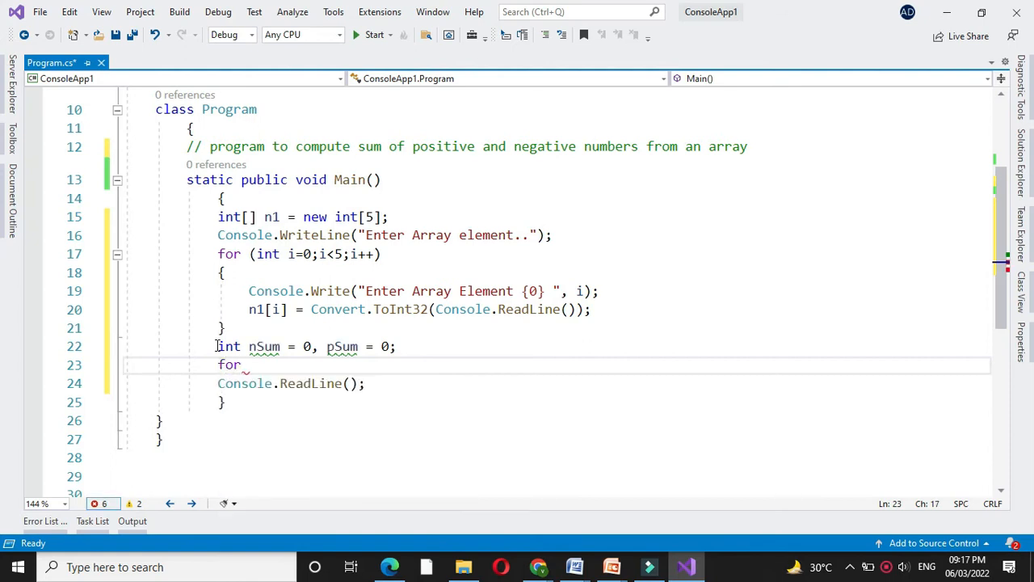
pyautogui.write('(int')
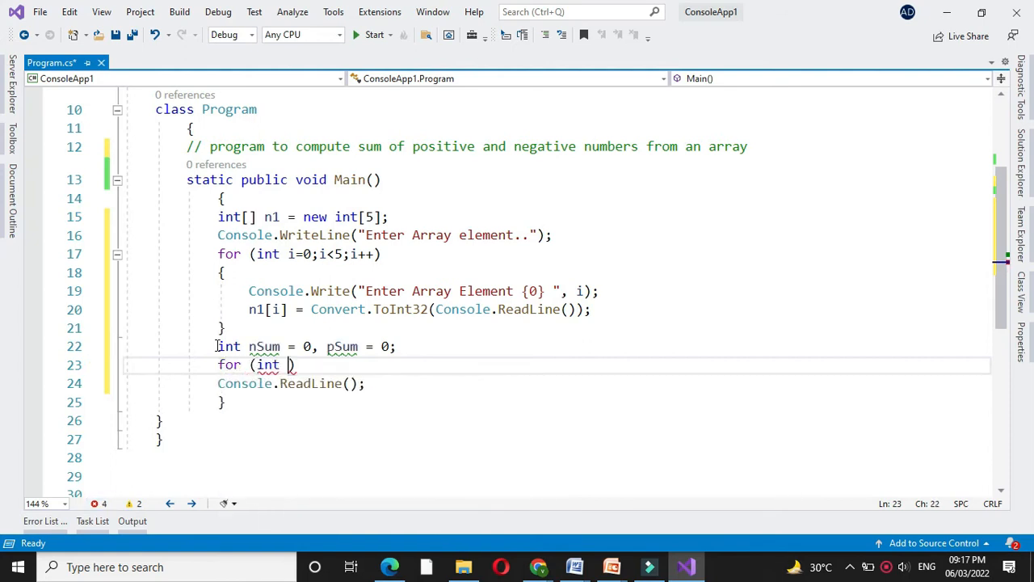
pyautogui.write('i=0;i<n1')
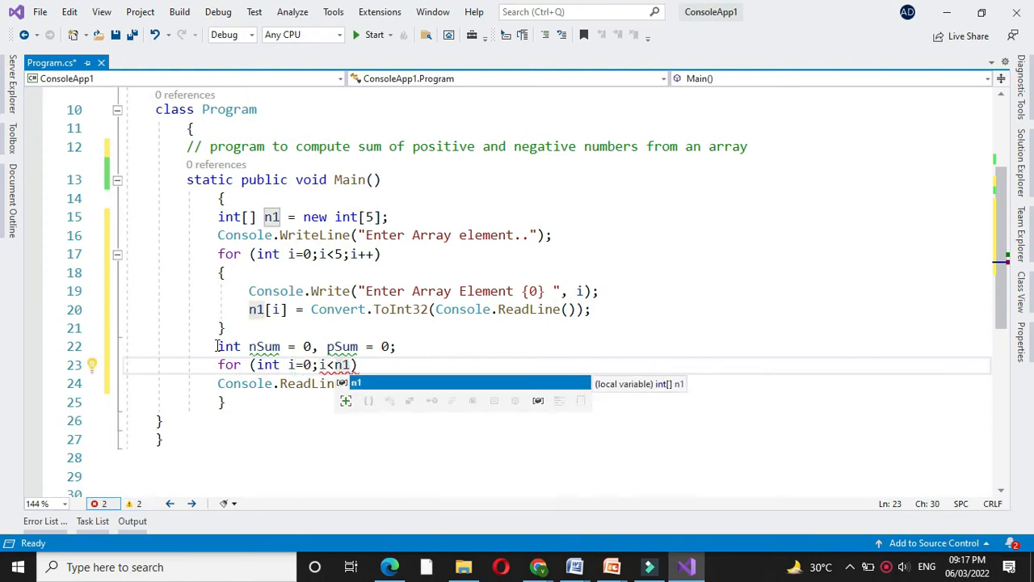
pyautogui.write('.le')
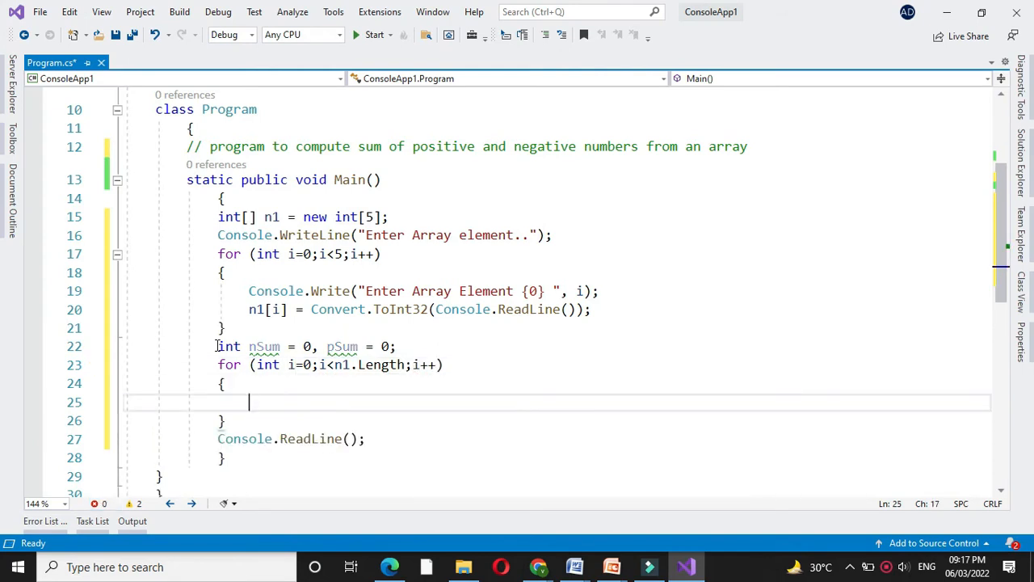
# Step: Add if (n1[i]<0) { nSum = nSum + Math.Abs(n1[i]); } inside the loop
pyautogui.write('if')
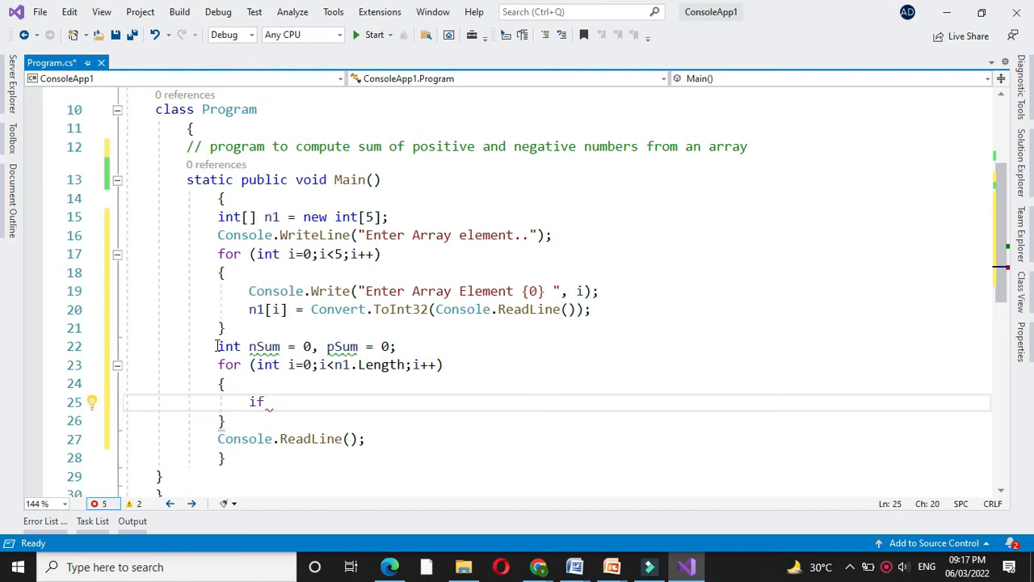
pyautogui.write('()')
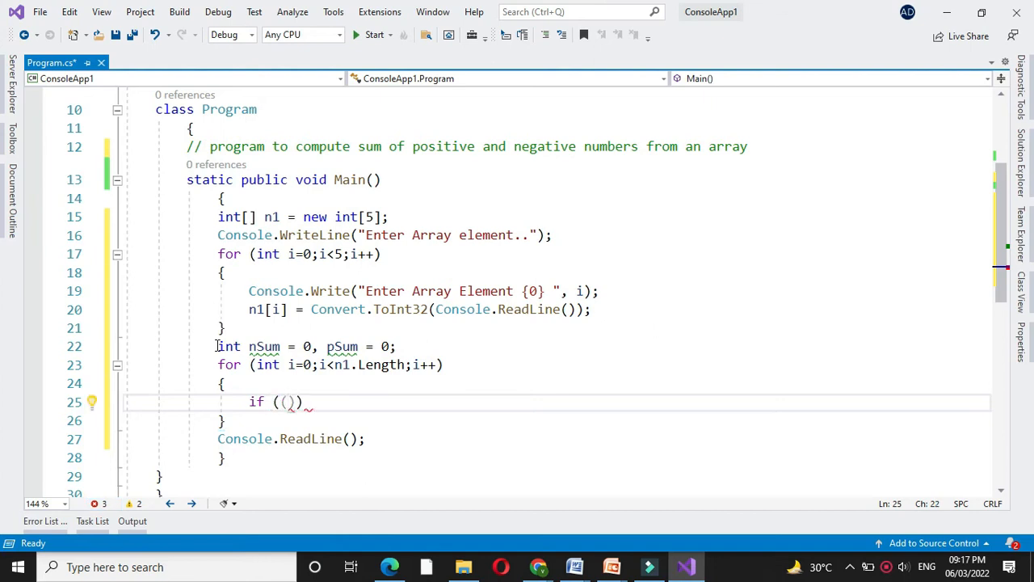
pyautogui.write('n1[i]')
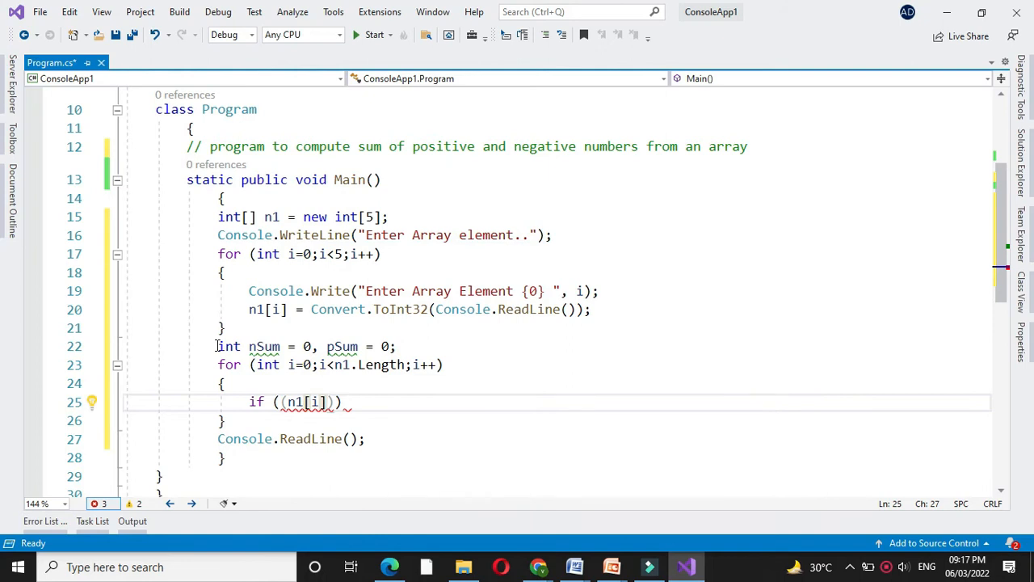
pyautogui.write('<0')
pyautogui.write('{')
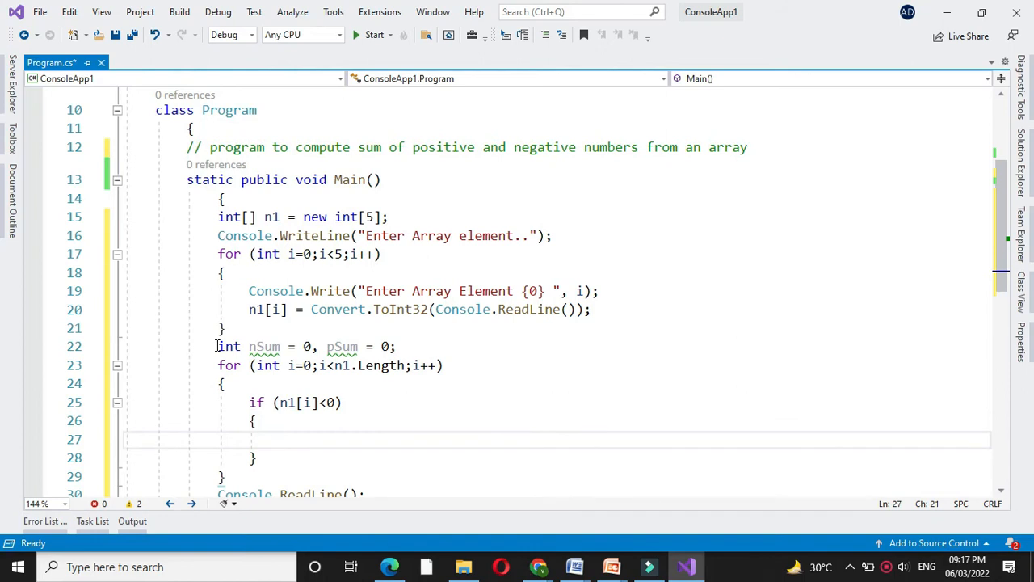
pyautogui.write('nsum')
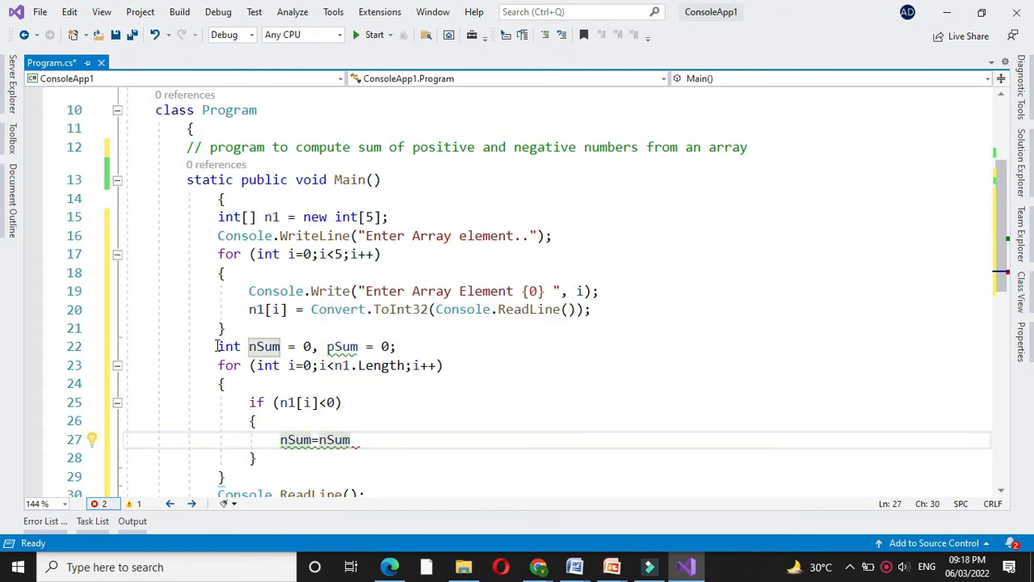
pyautogui.write('+')
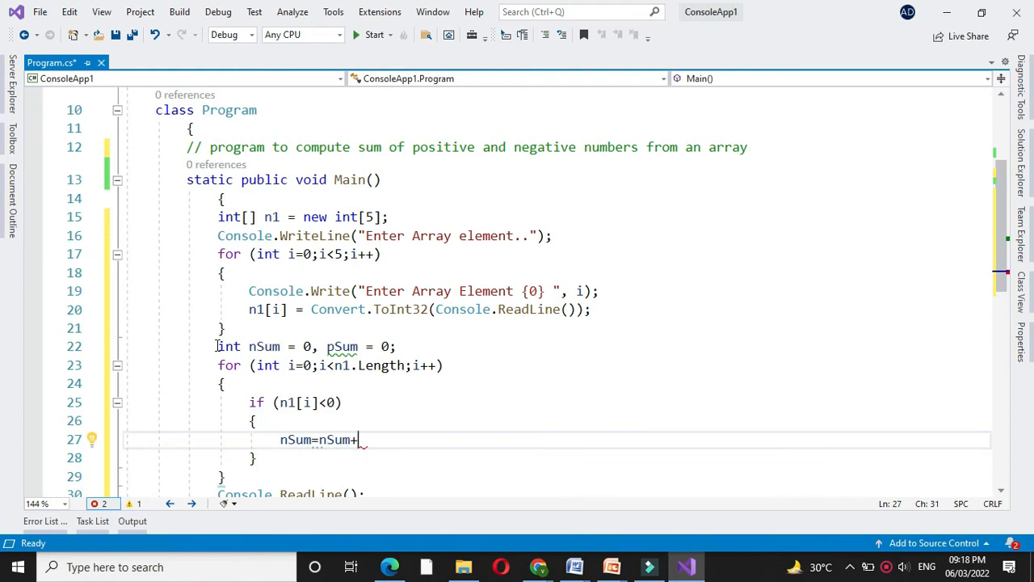
pyautogui.write('m')
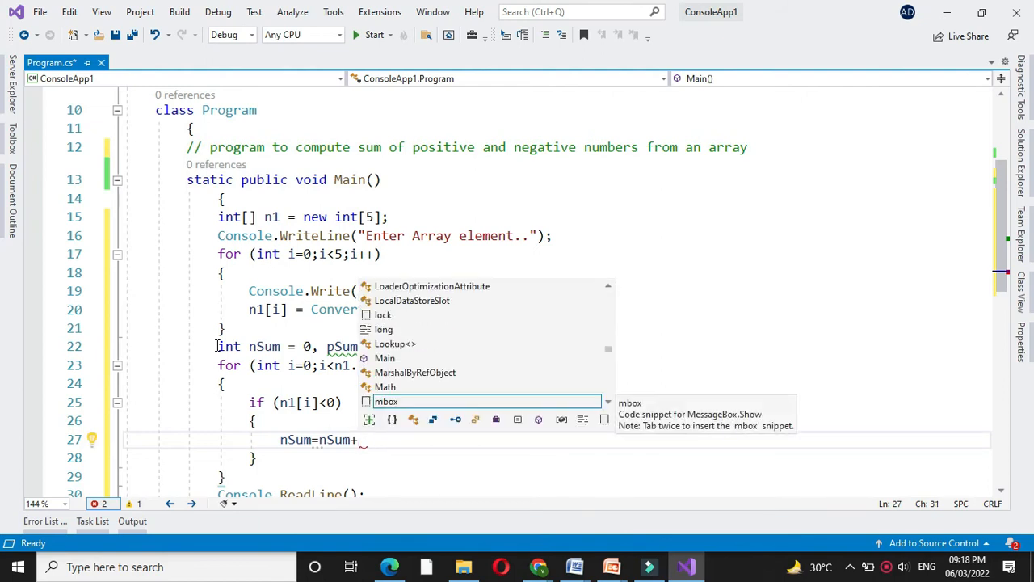
pyautogui.write('Math.A')
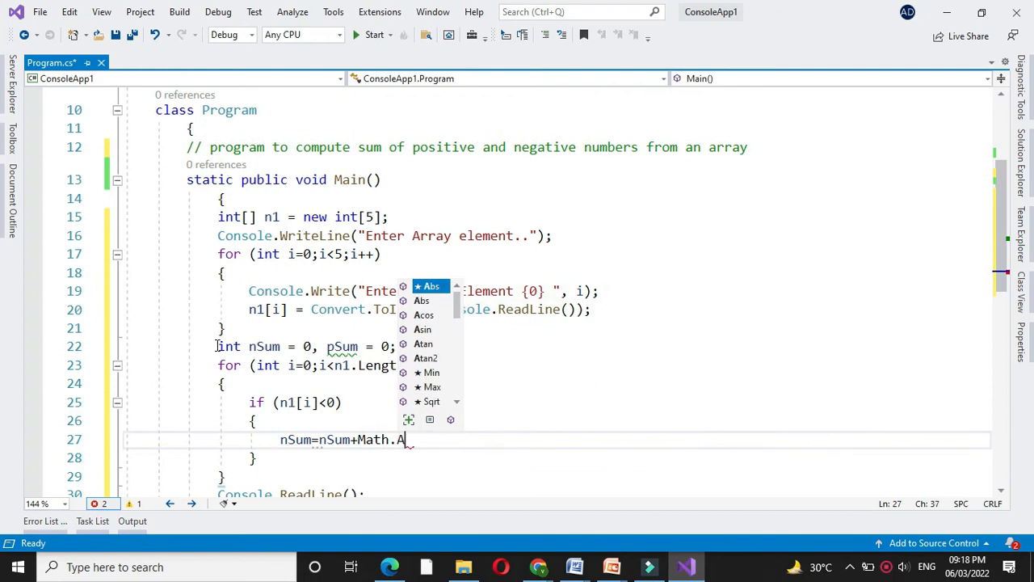
pyautogui.write('bs')
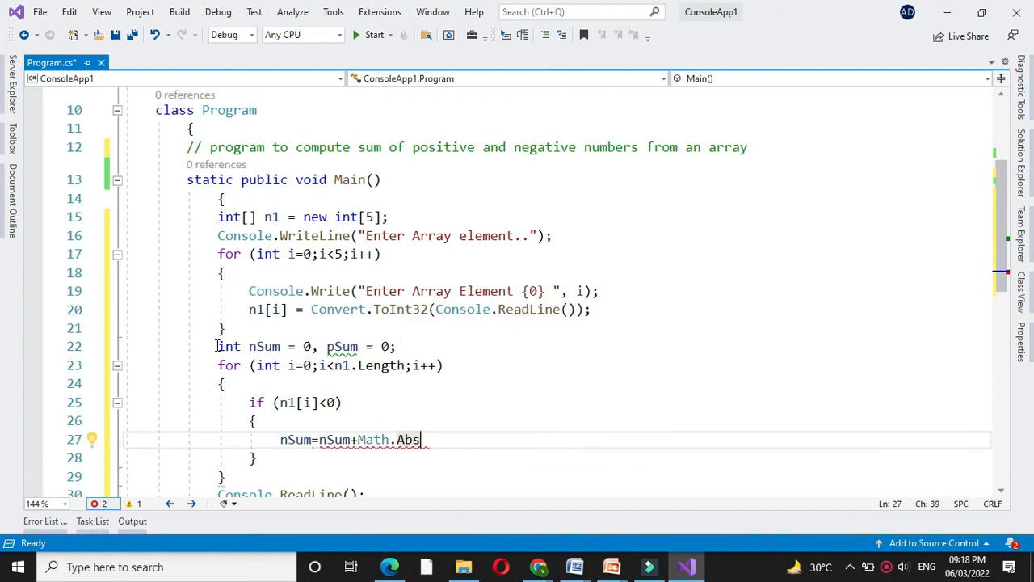
pyautogui.write('(n1[]')
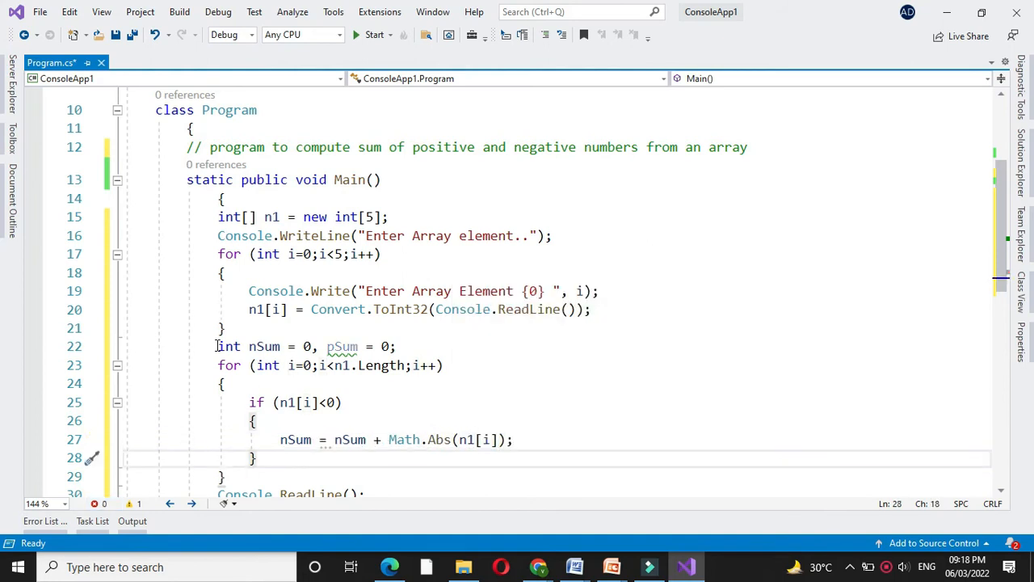
# Step: Add an else branch with pSum = pSum + n1[i]; after the if
pyautogui.write('else')
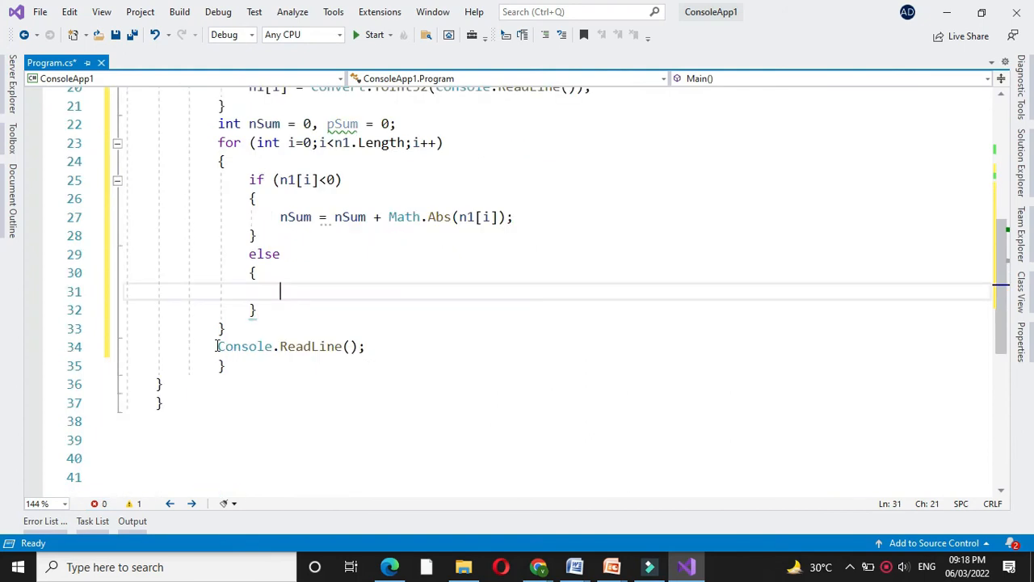
pyautogui.write('ps')
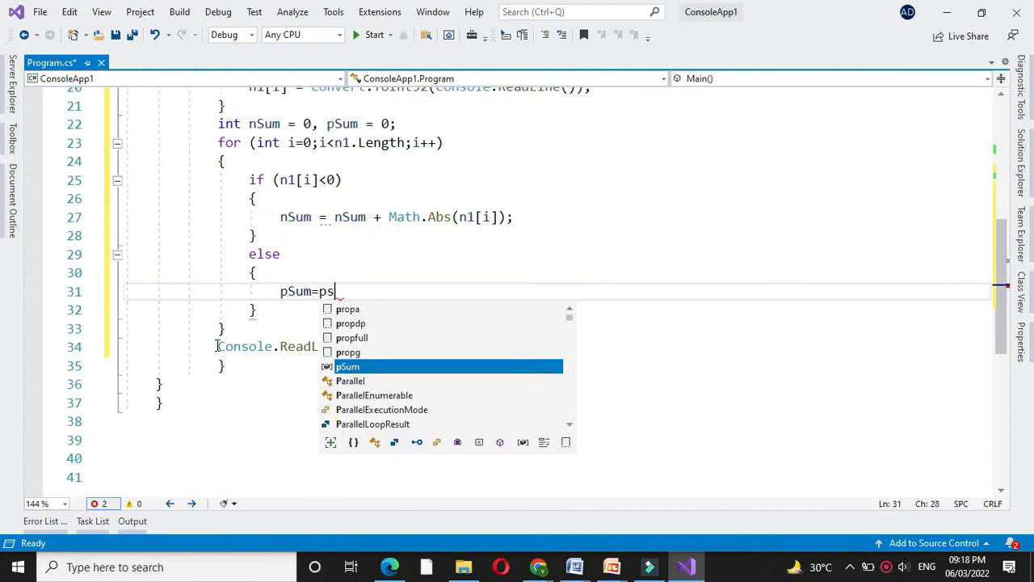
pyautogui.write('Sum+')
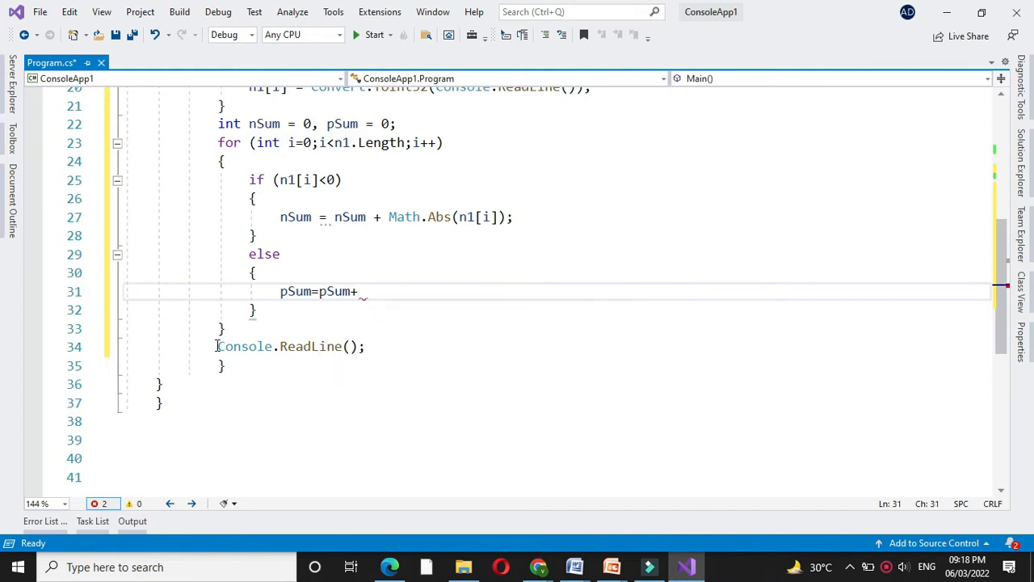
pyautogui.write('n1[i];')
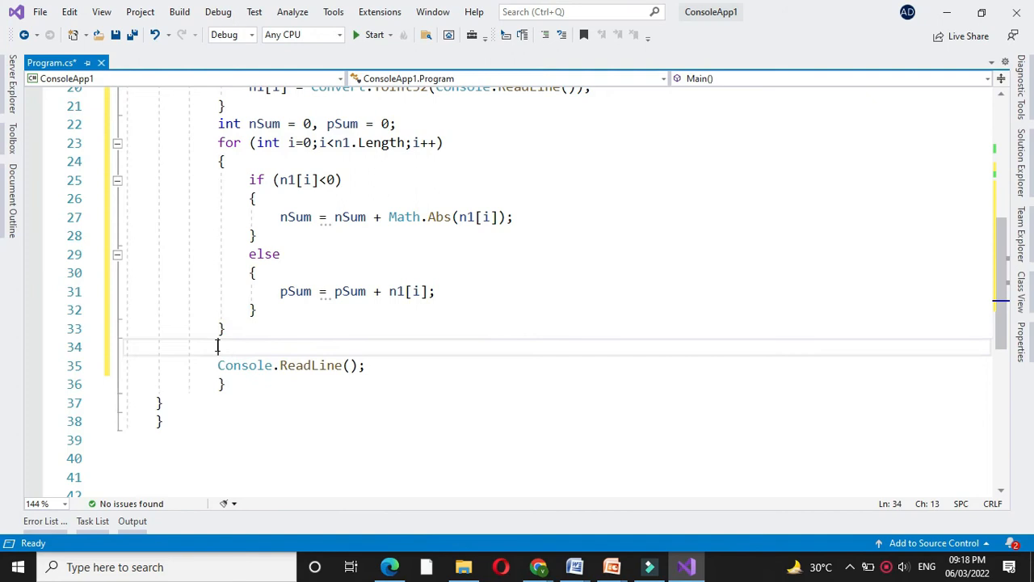
# Step: Add Console.WriteLine lines printing 'Sum of positive numbers {0}' with pSum and 'Sum of negative numbers {0}' with nSum
pyautogui.write('cons')
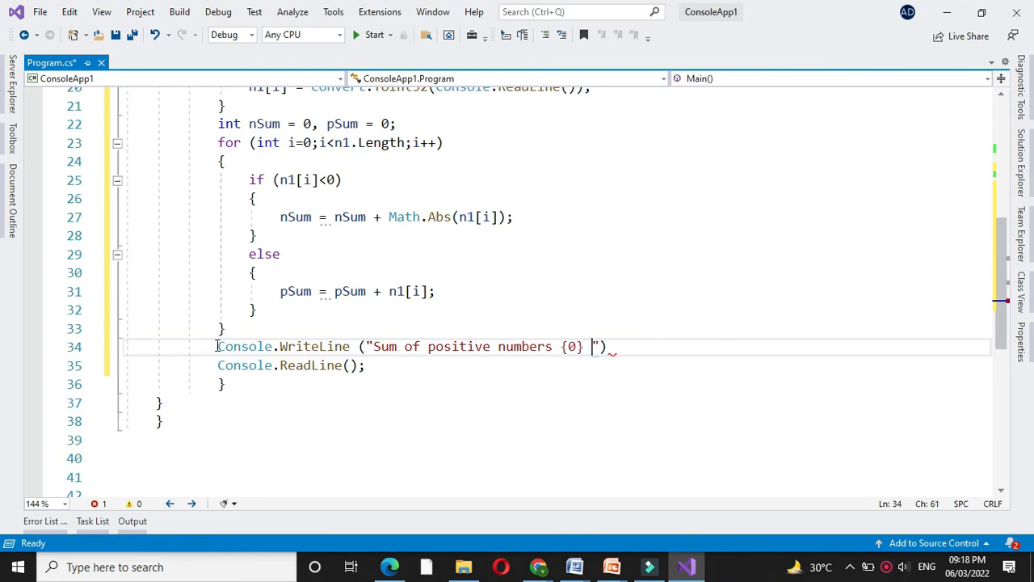
pyautogui.write(',psum')
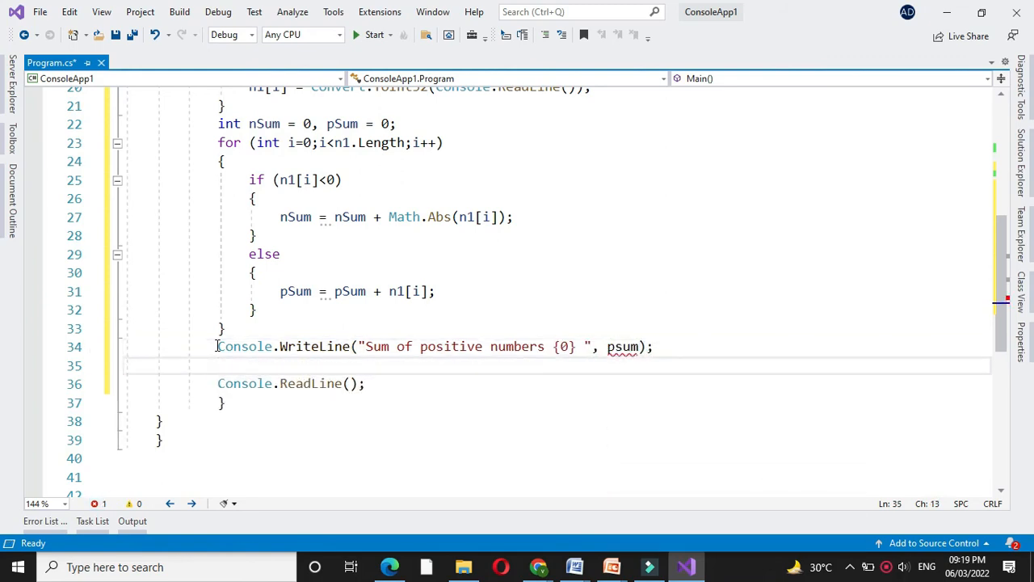
pyautogui.write('console.WriteLine')
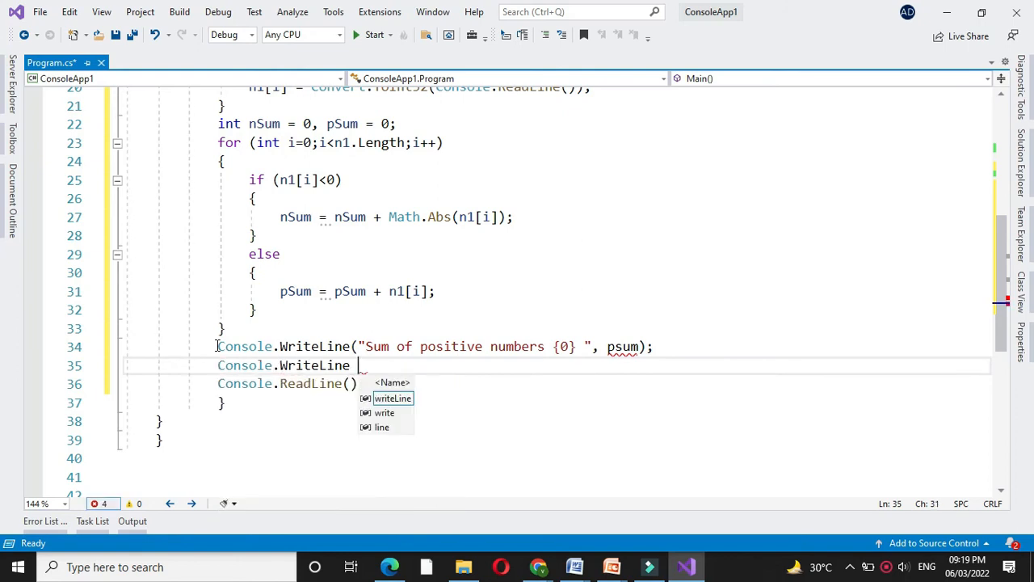
pyautogui.write('("")')
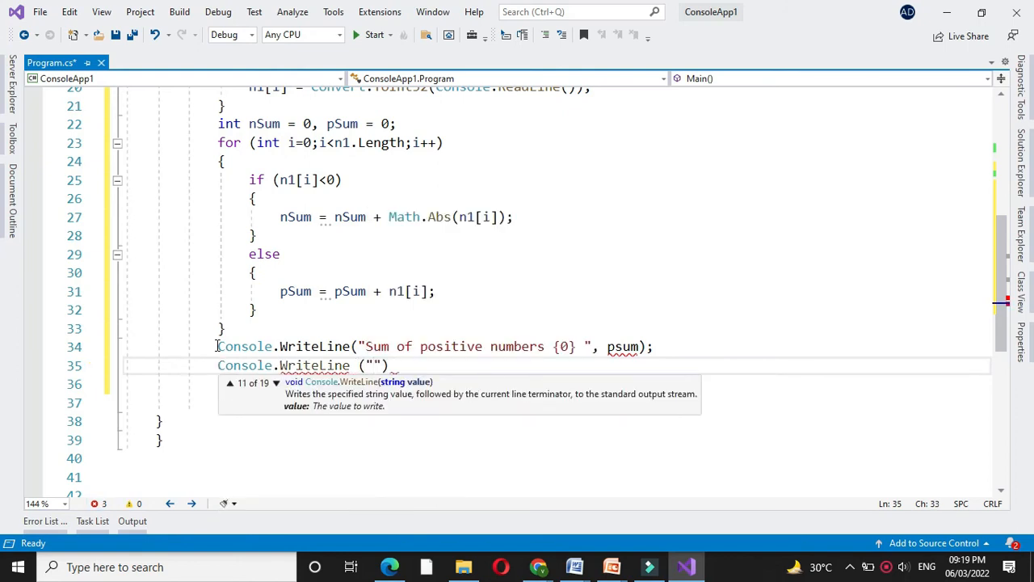
pyautogui.write('Sum of negative numbers {0')
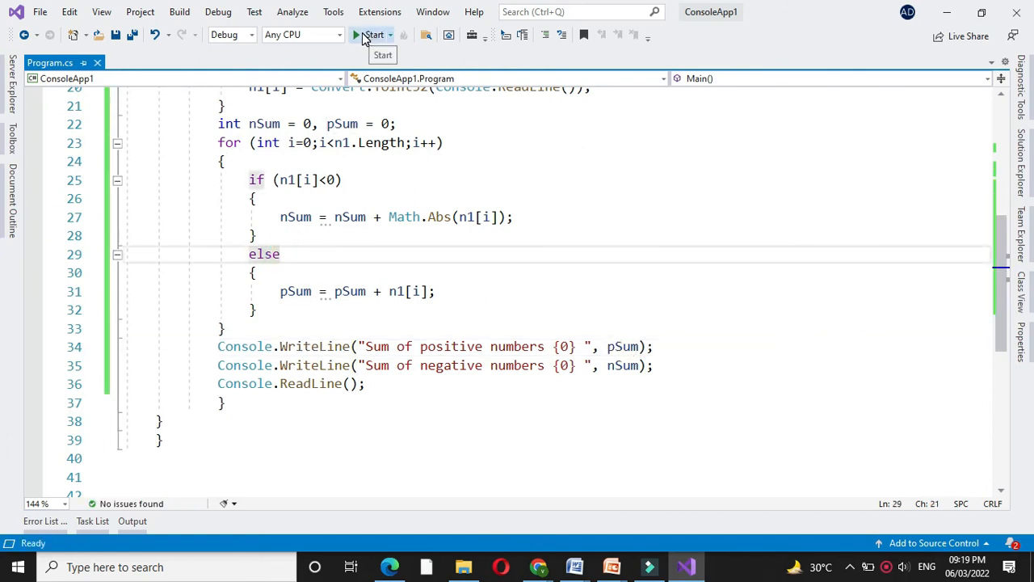
pyautogui.click(365, 36)
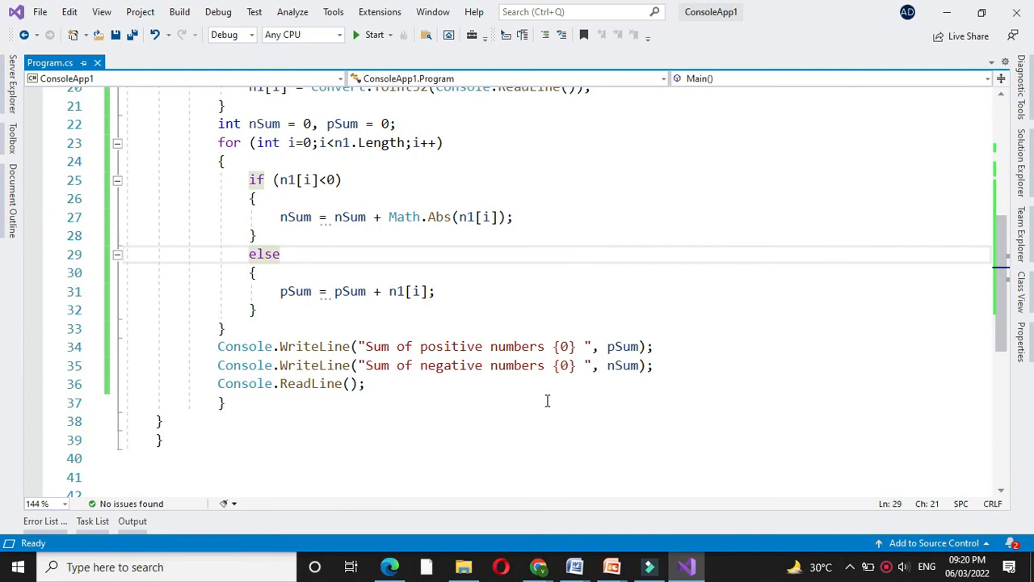
pyautogui.click(553, 365)
pyautogui.write('-')
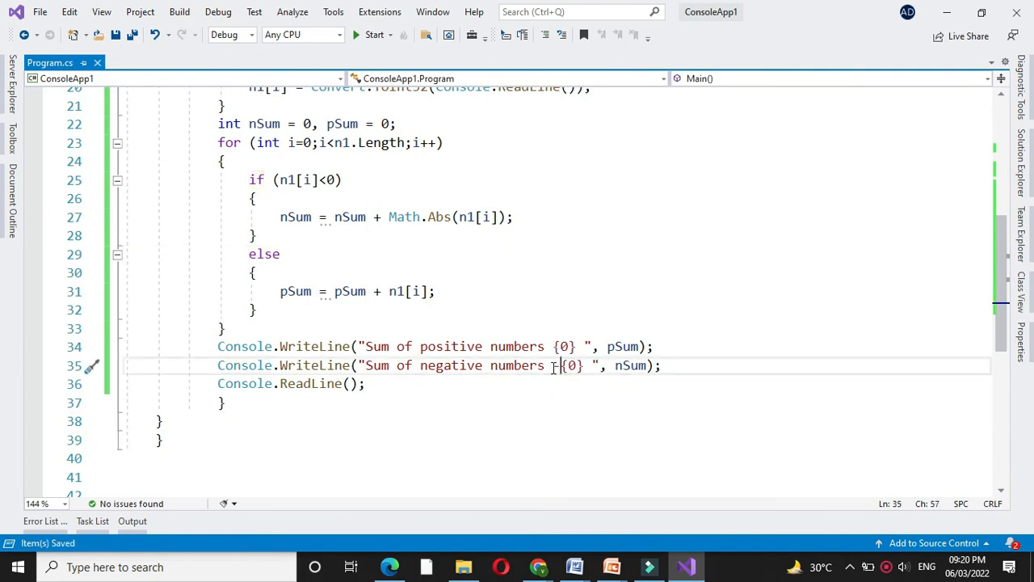
# Step: Run the program and enter 5, -4, 3, -2, 4 so it prints positive sum 12 and negative sum -6
pyautogui.click(371, 36)
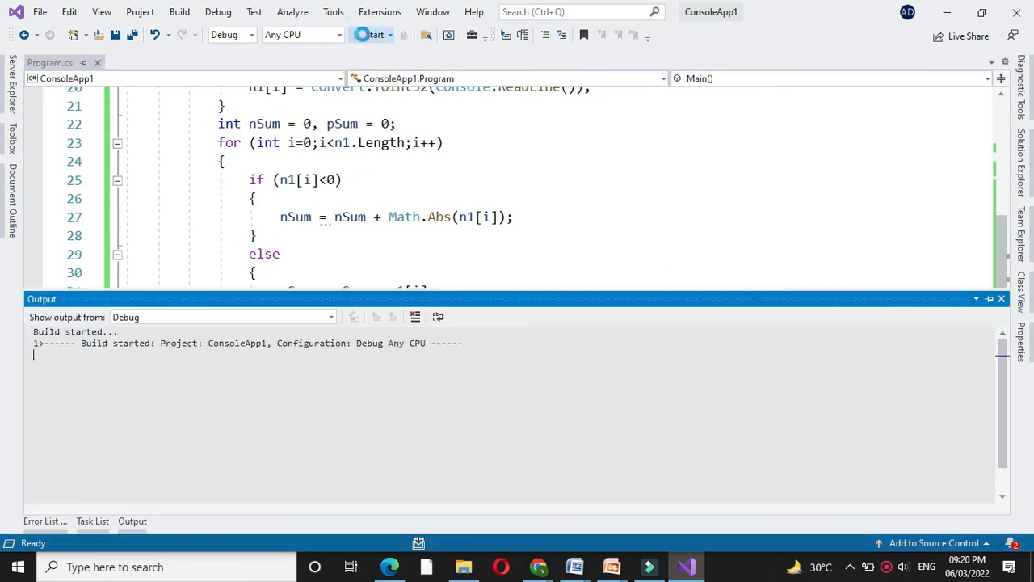
pyautogui.click(372, 34)
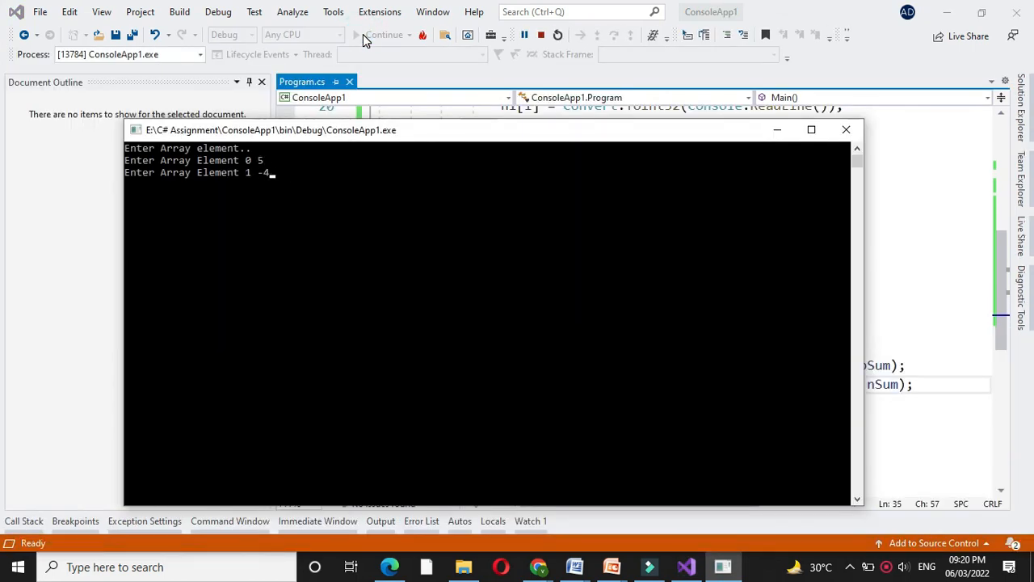
pyautogui.press('enter')
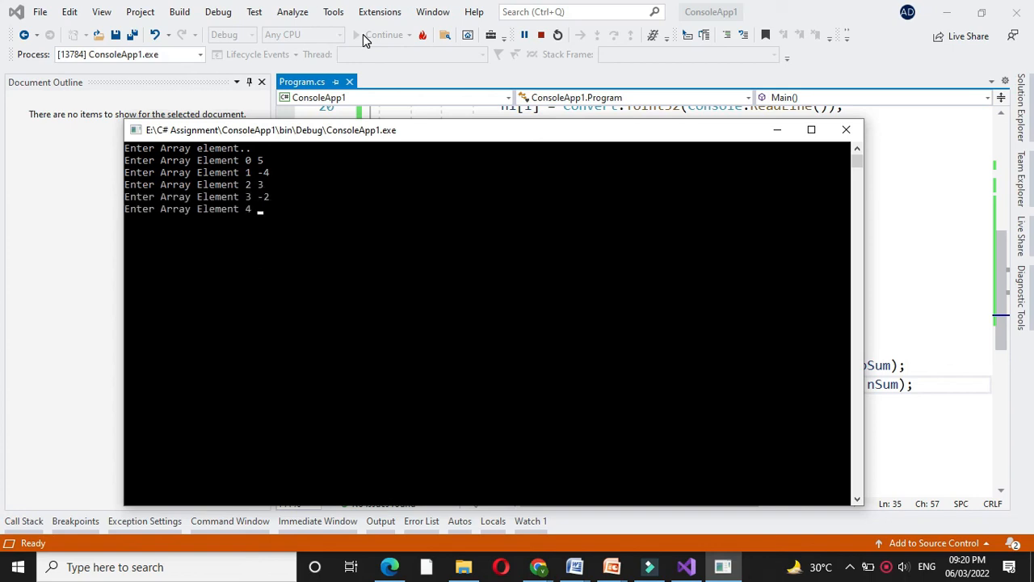
pyautogui.write('4')
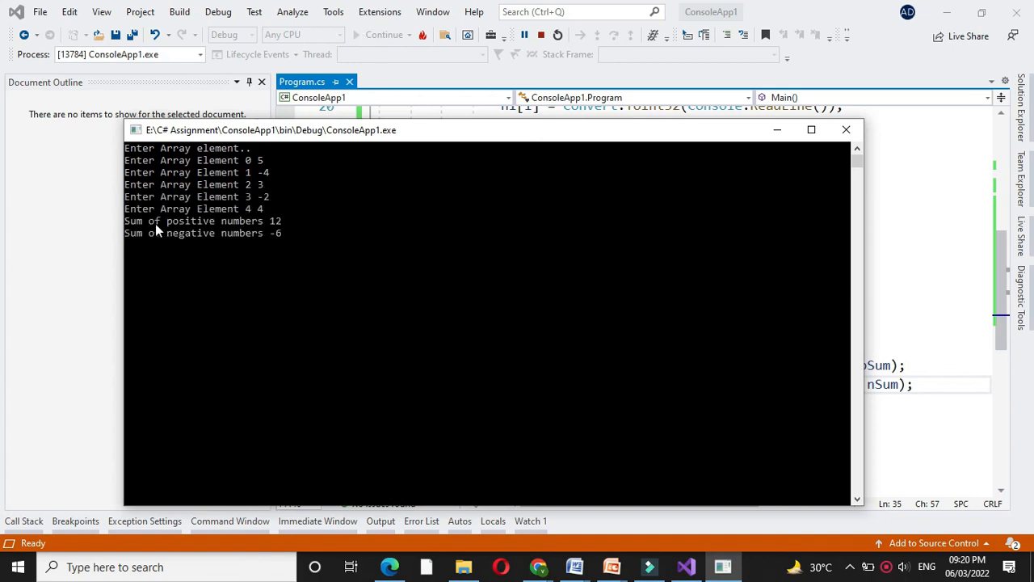
pyautogui.moveTo(281, 229)
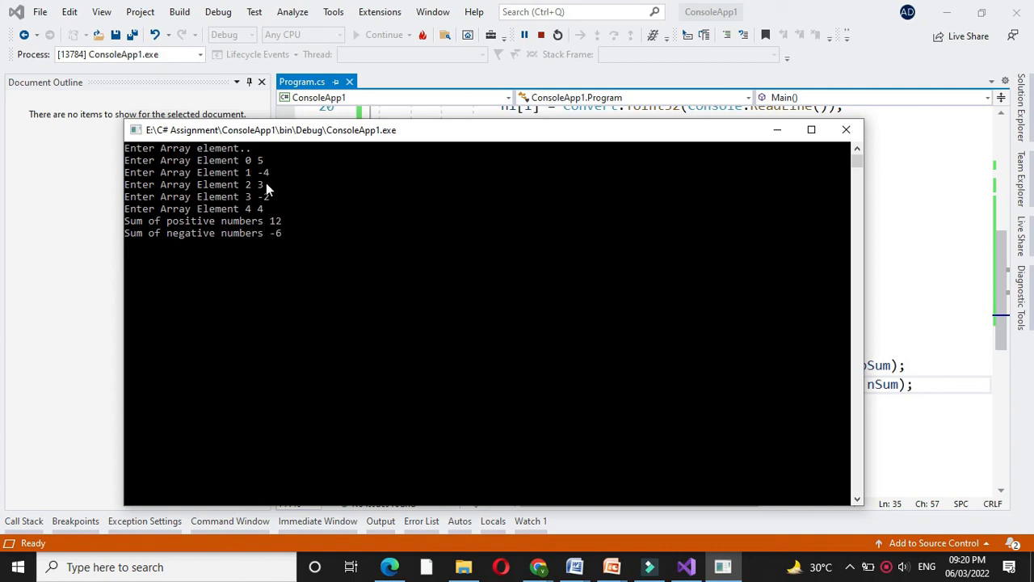
pyautogui.moveTo(236, 234)
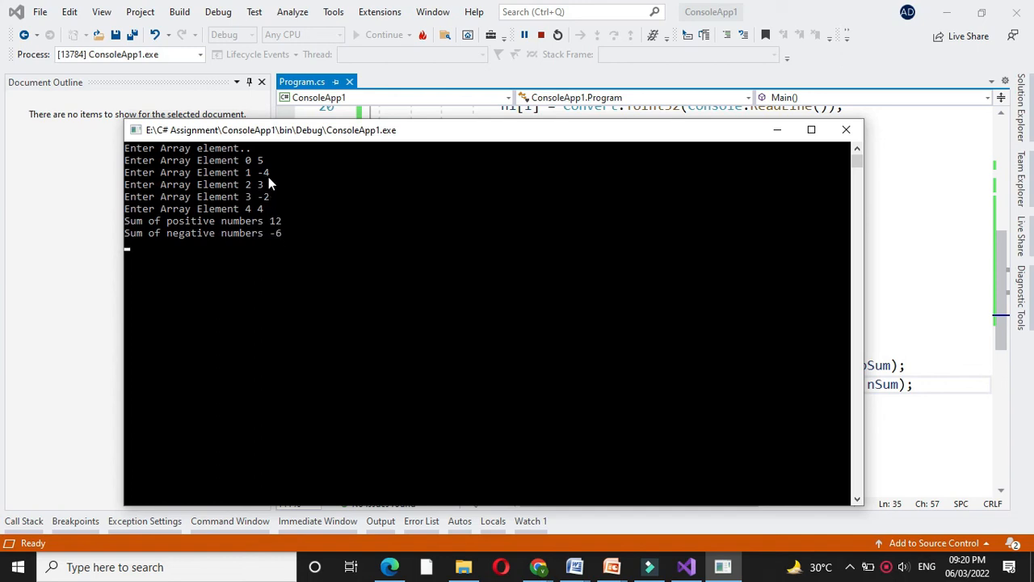
pyautogui.moveTo(278, 248)
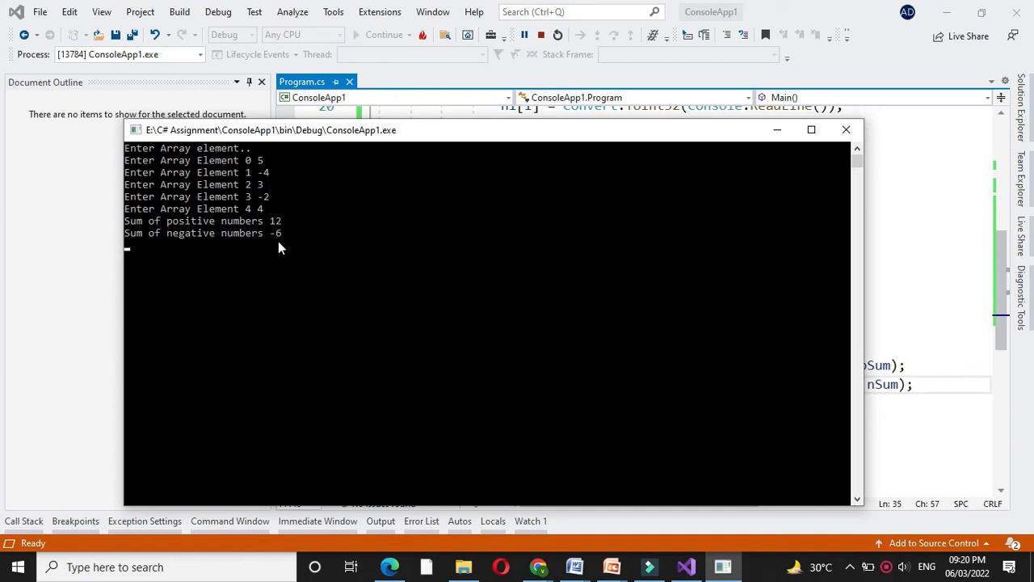